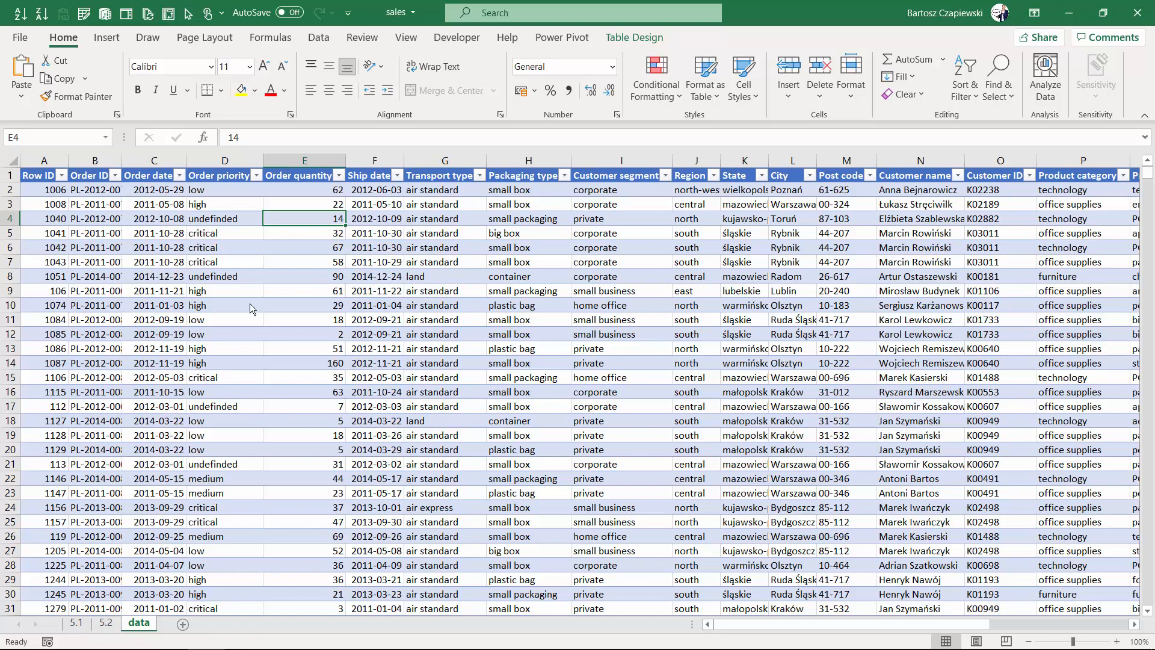
Start a PivotTable from Table1 with a new worksheet as destination
click(105, 37)
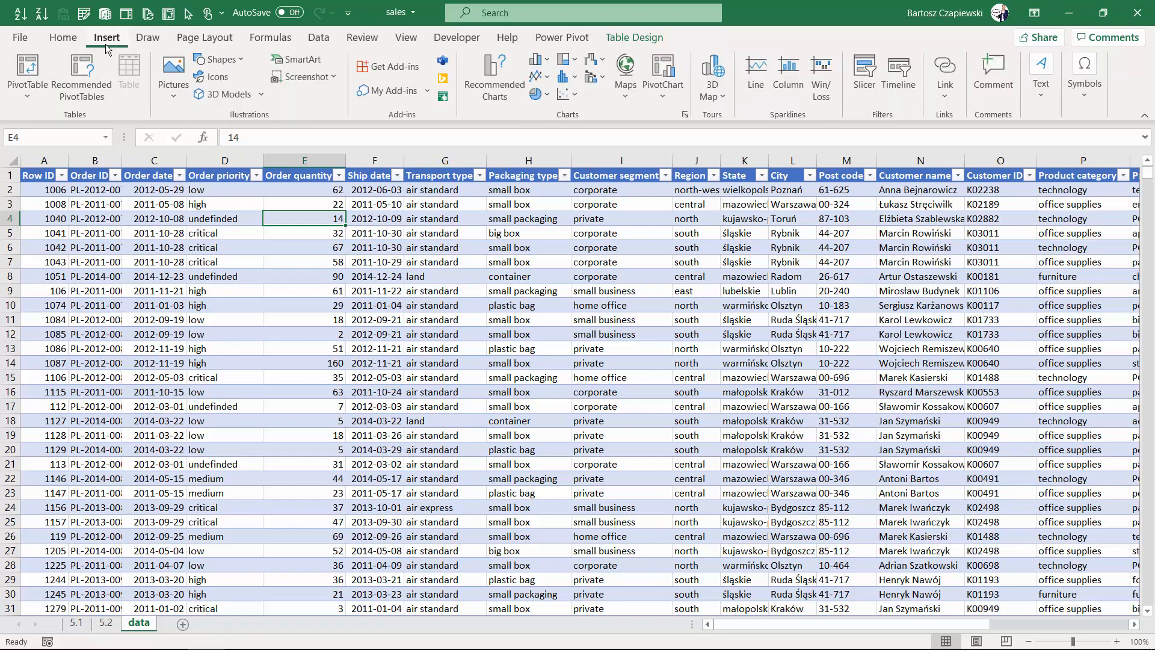
mouse_move(27, 74)
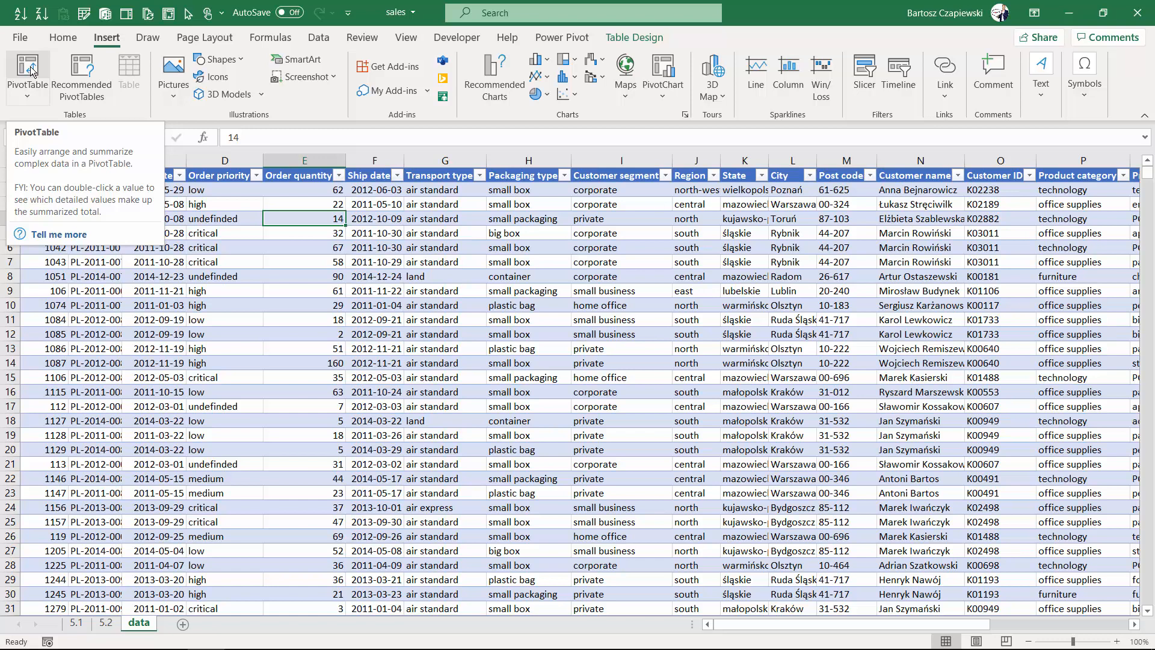
click(27, 73)
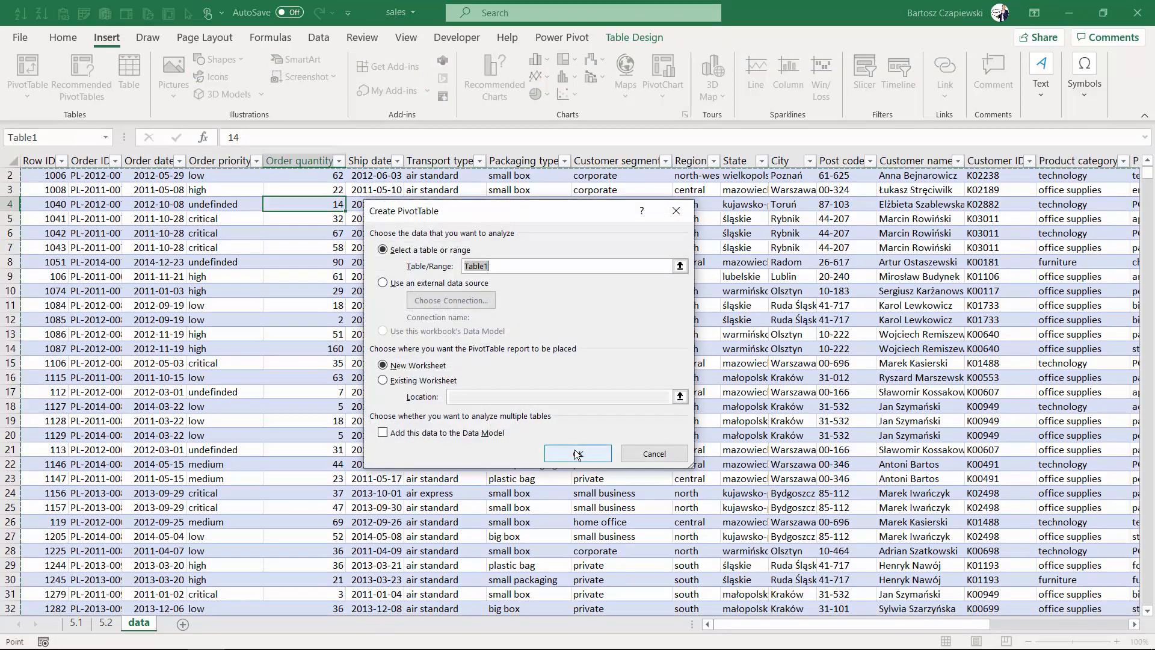
Build the pivot table on a new sheet listing Customer name rows with summed Sales
click(578, 452)
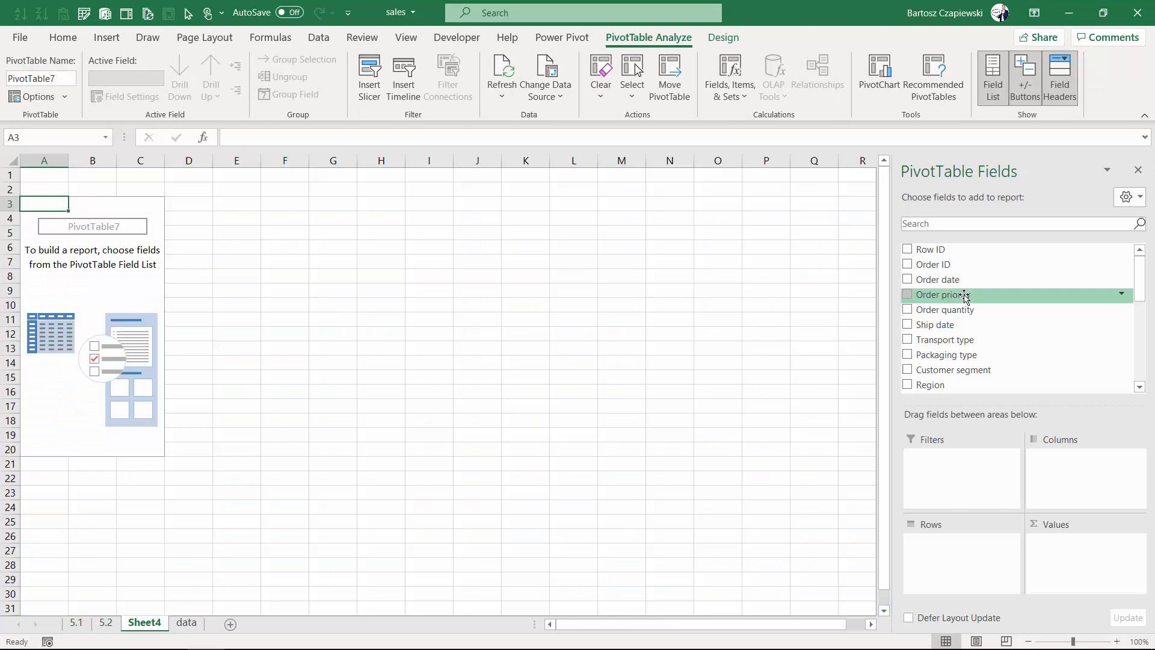
scroll(down, 3)
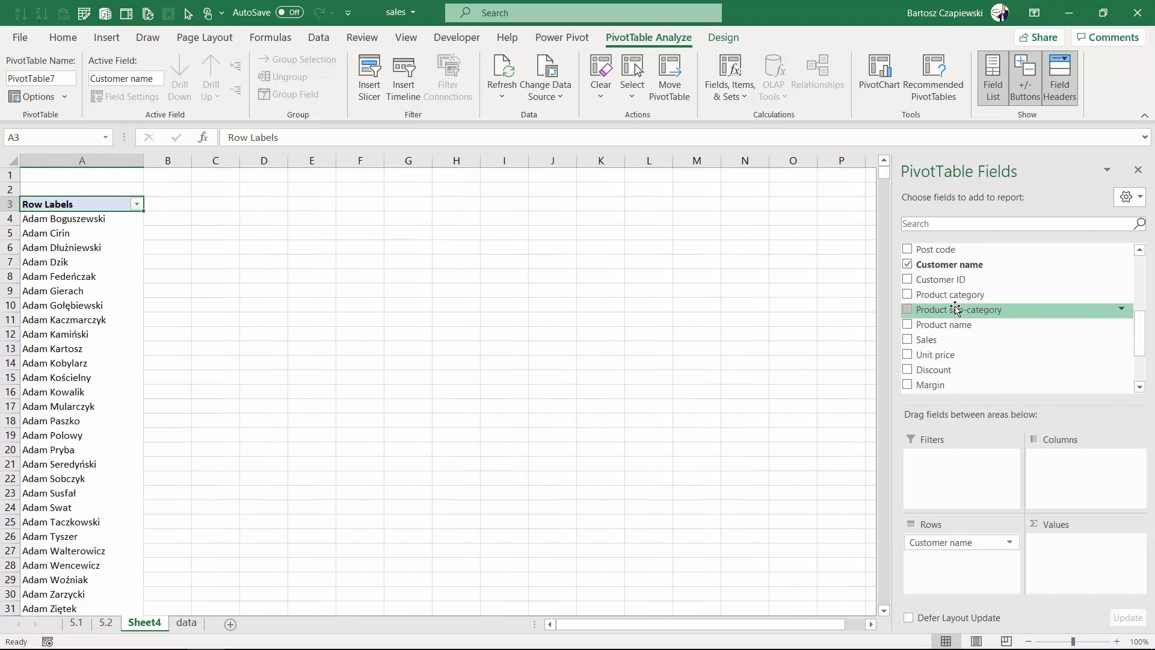
click(907, 339)
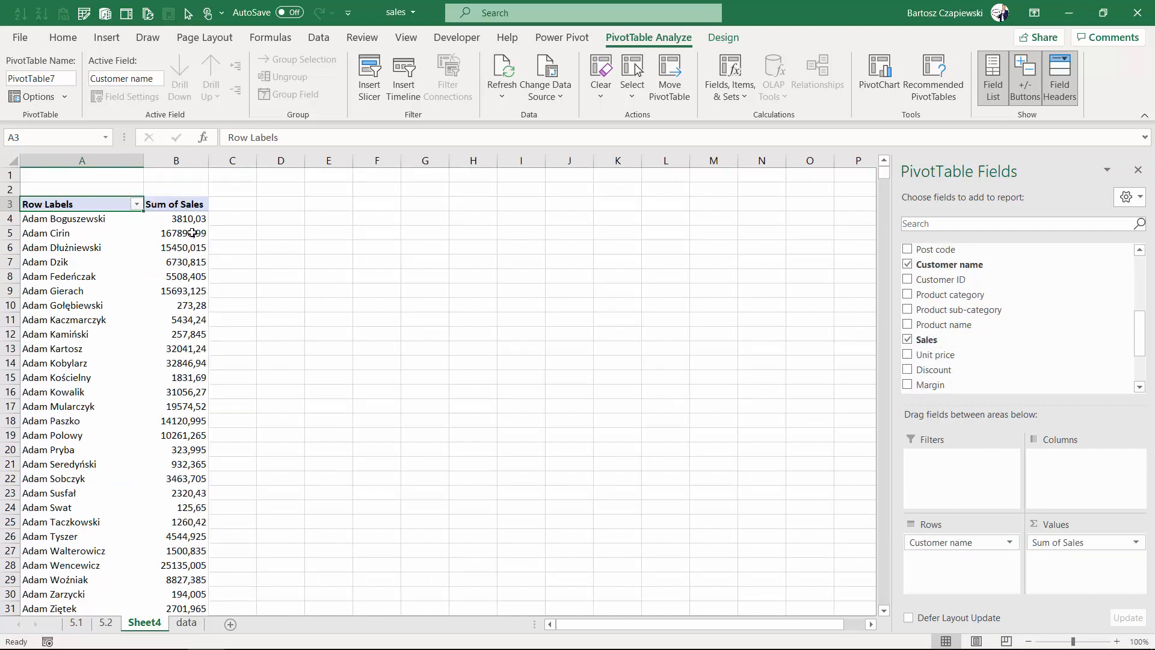
Format the Sum of Sales values as whole numbers with thousand separators
right_click(176, 218)
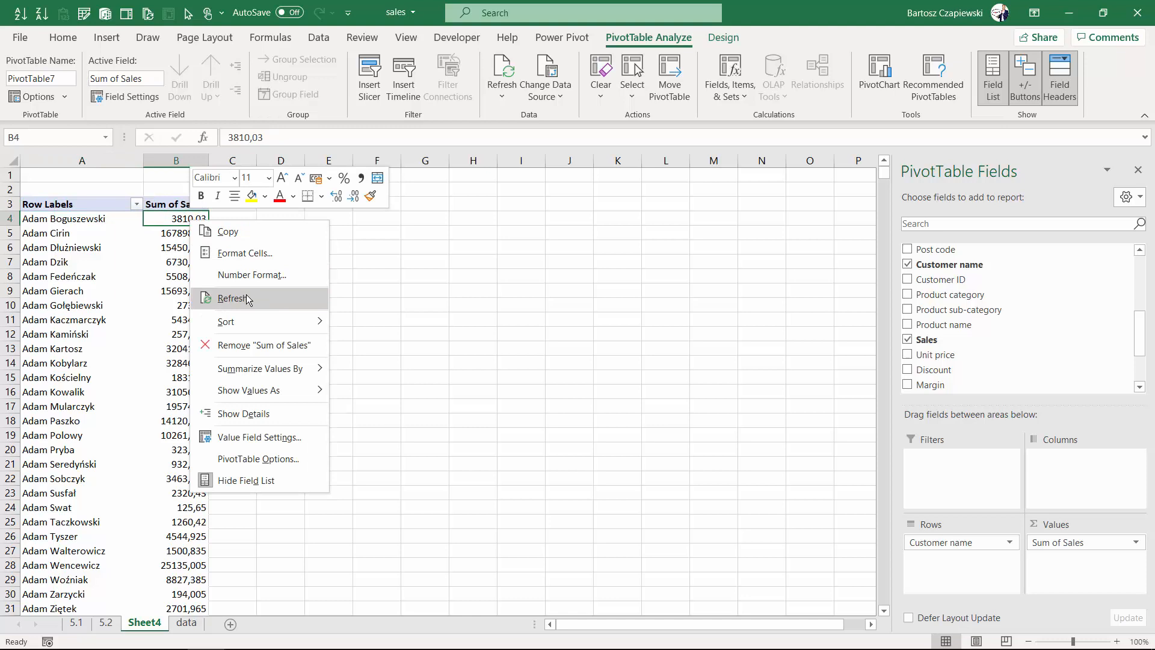
mouse_move(249, 302)
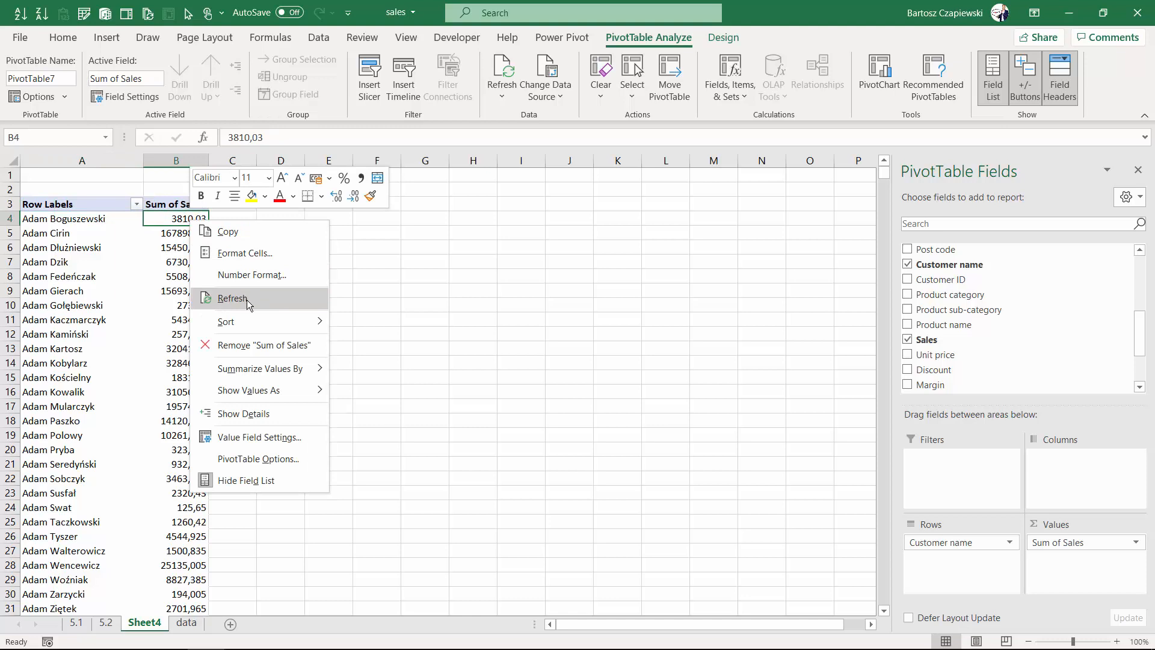
mouse_move(251, 275)
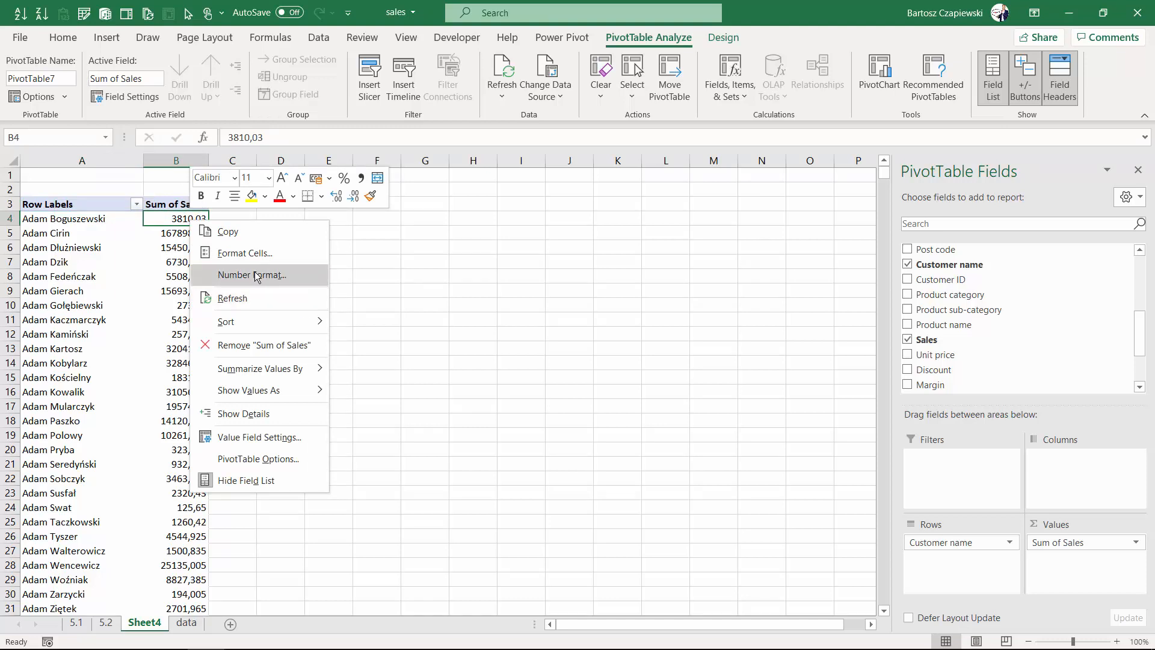
click(250, 274)
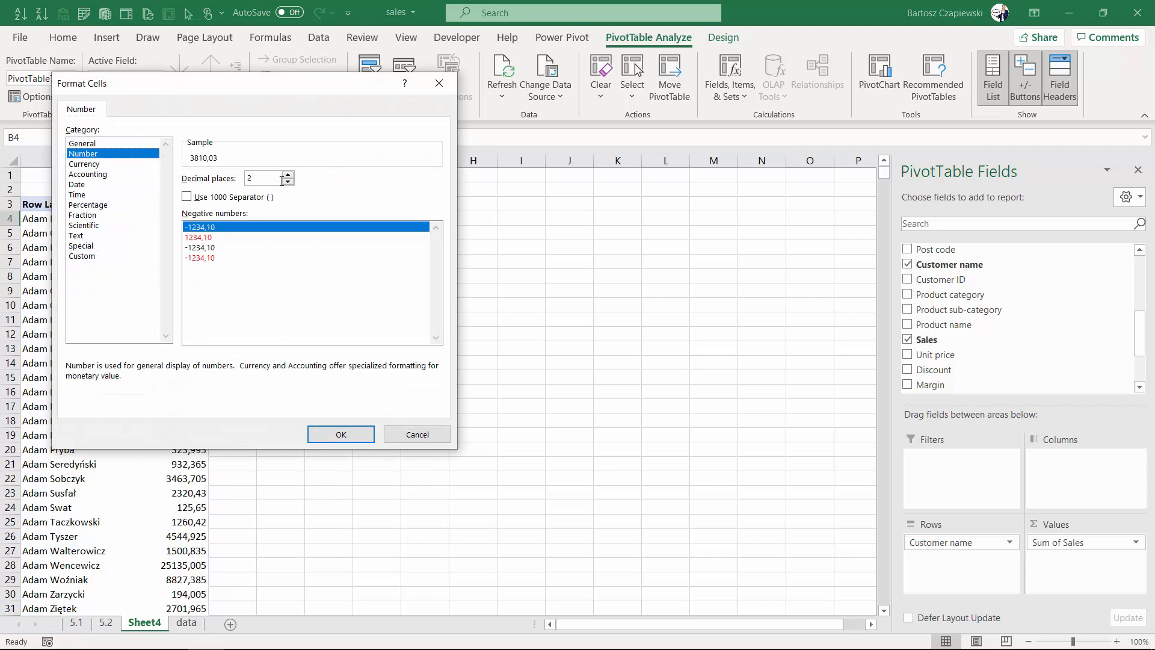
click(339, 434)
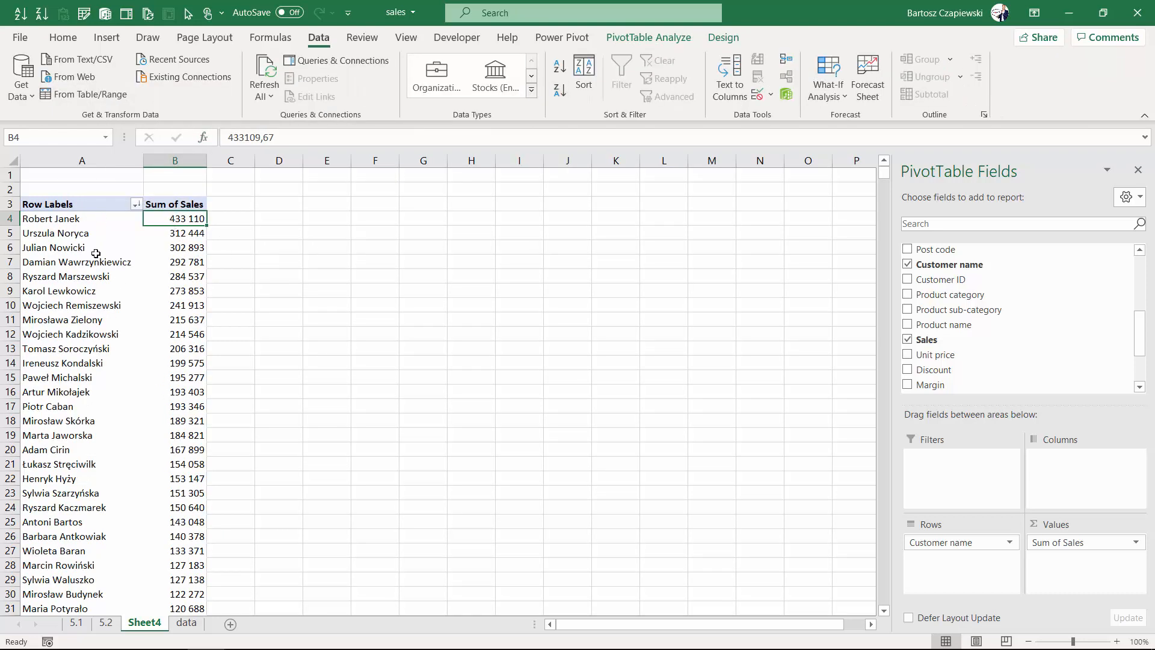
mouse_move(175, 218)
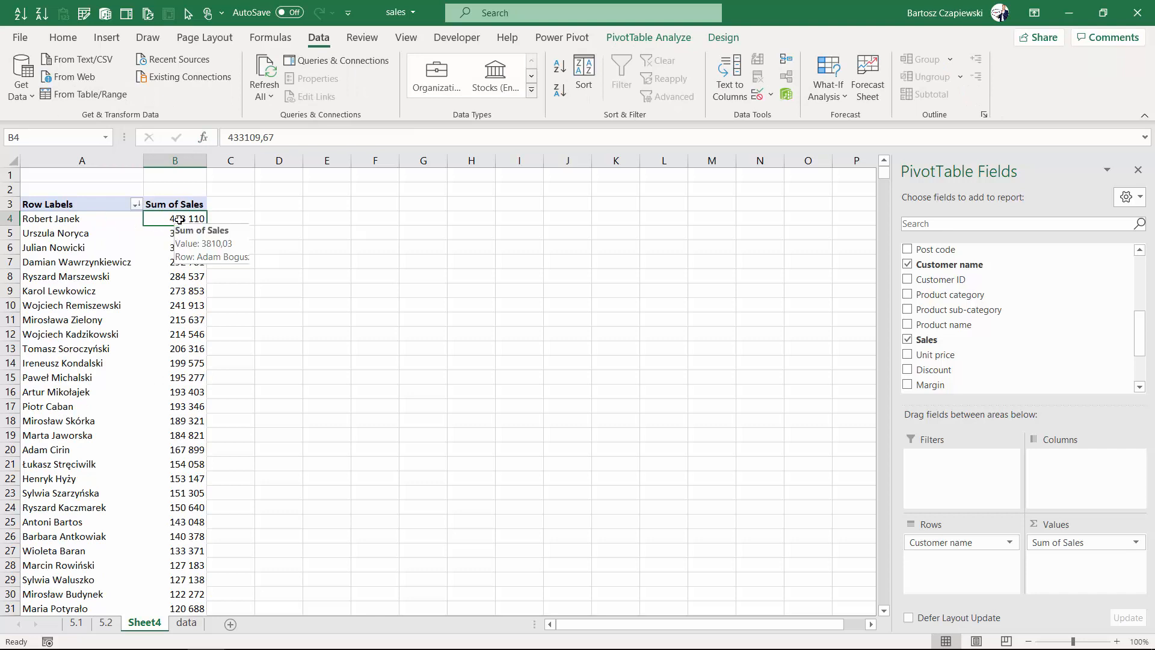
mouse_move(175, 217)
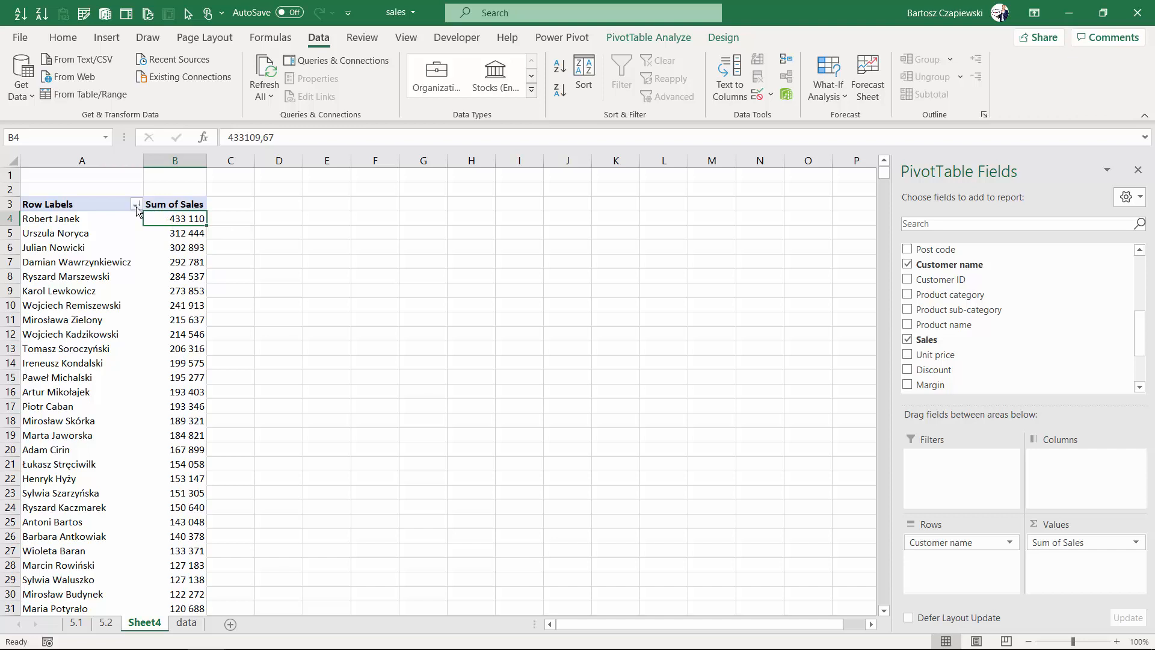
Apply a Value Filter keeping customers with Sum of Sales greater than 200000
click(136, 204)
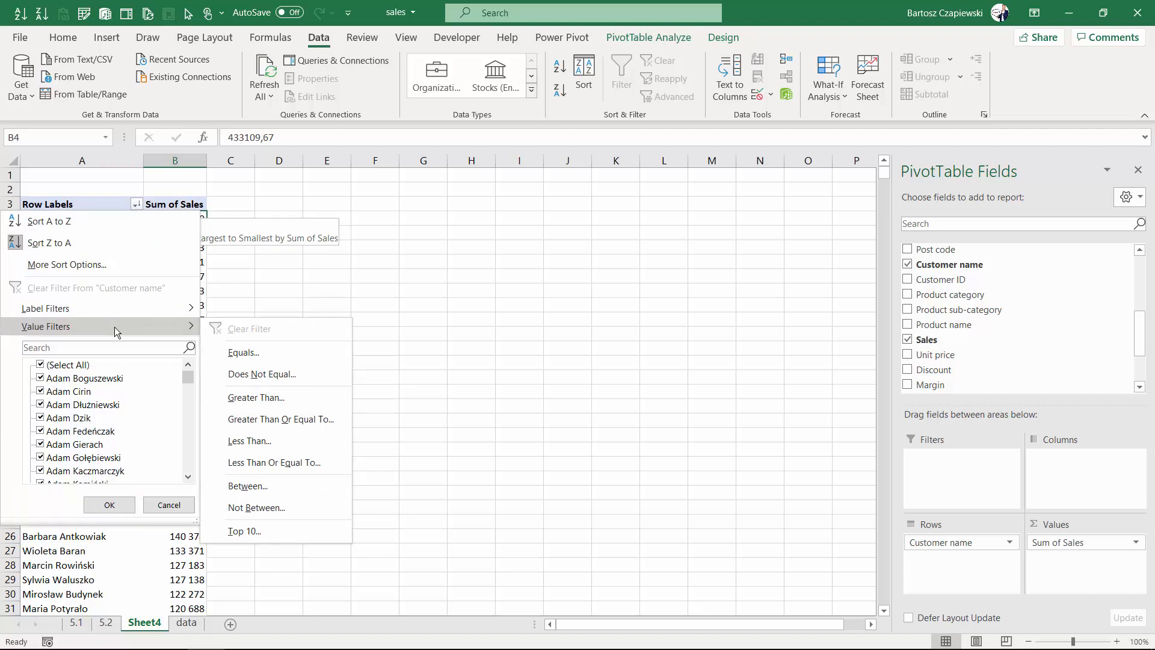
mouse_move(200, 332)
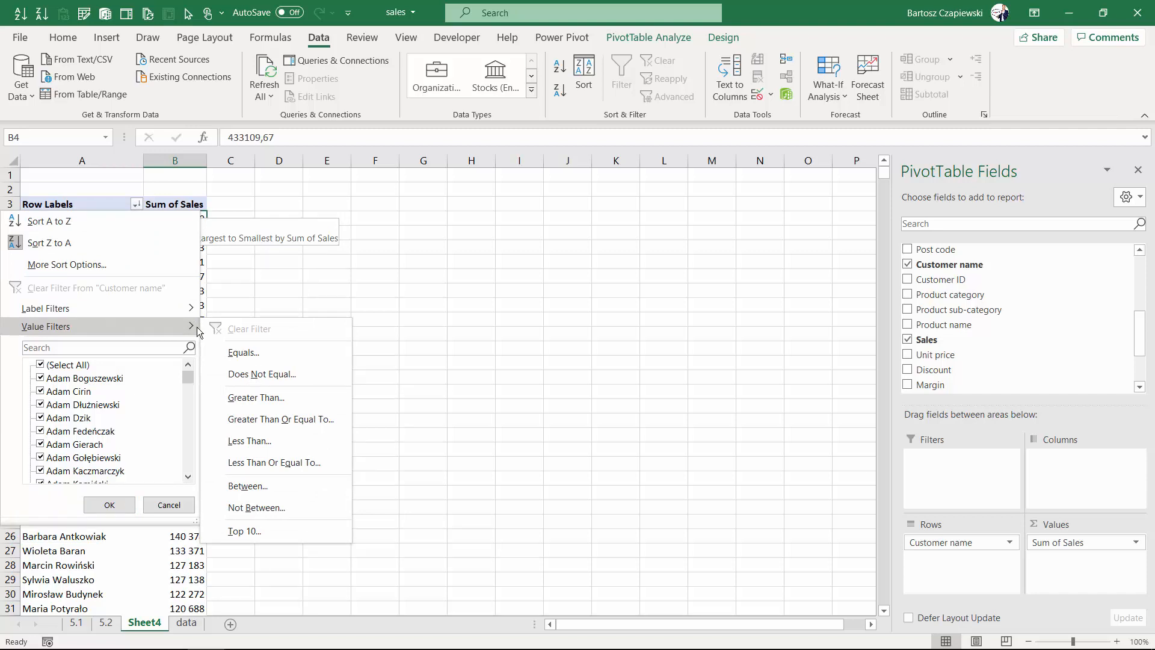
mouse_move(256, 397)
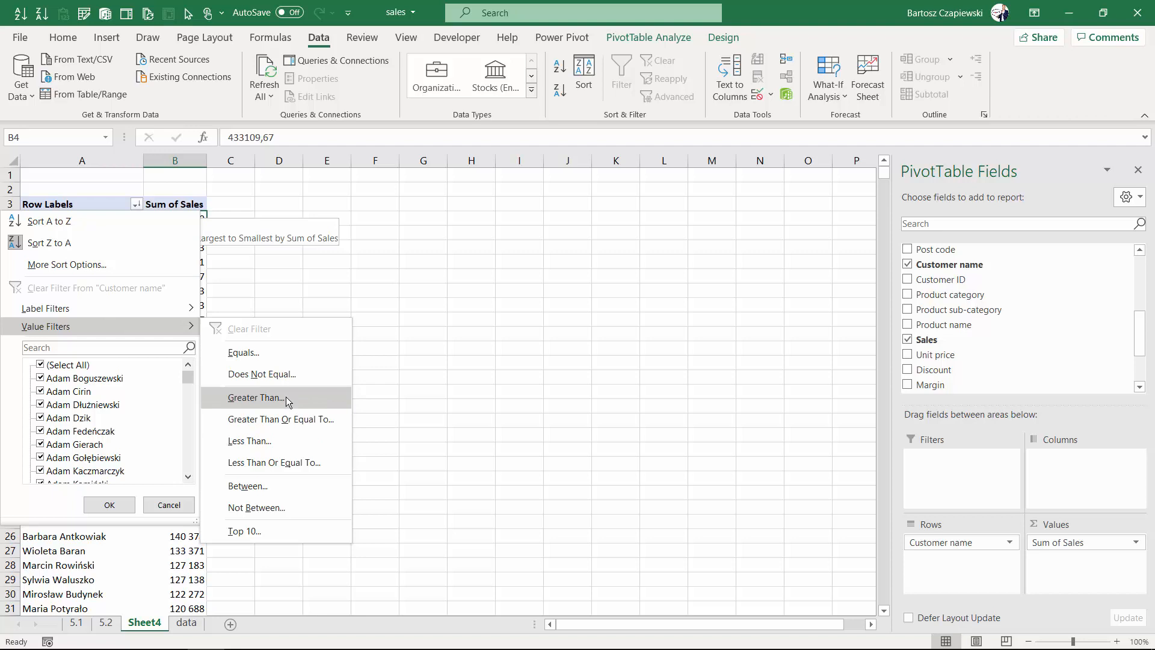
click(256, 398)
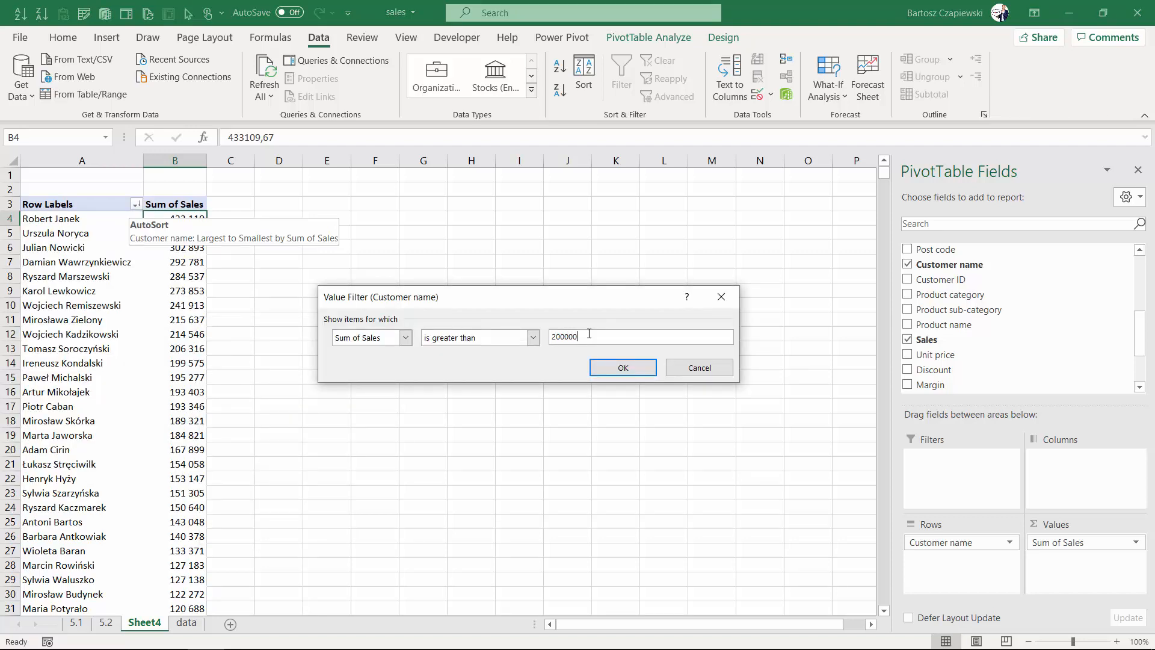
mouse_move(621, 367)
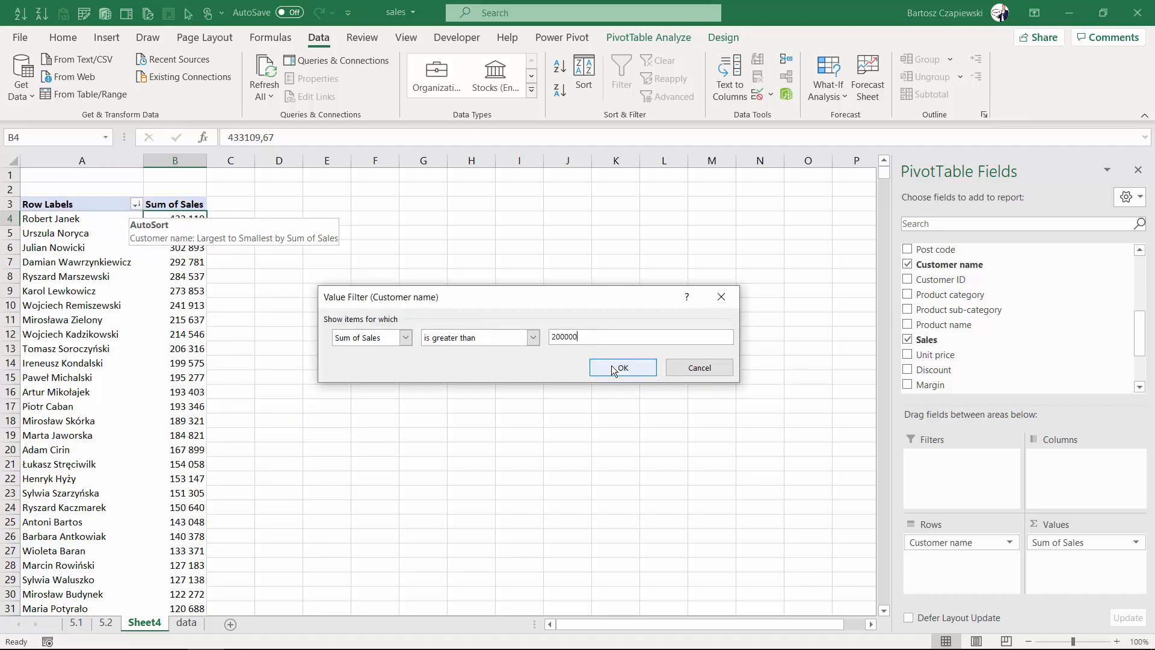
click(621, 368)
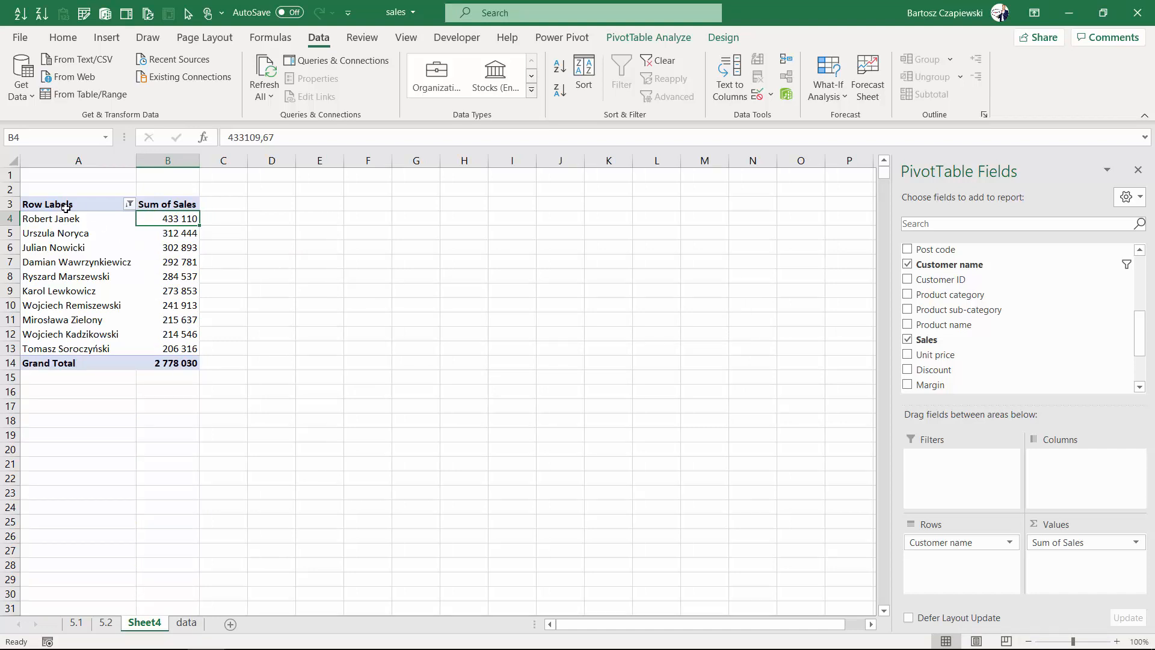
Paste a copy of the filtered pivot table at E3, widen column E, open the data sheet
click(47, 203)
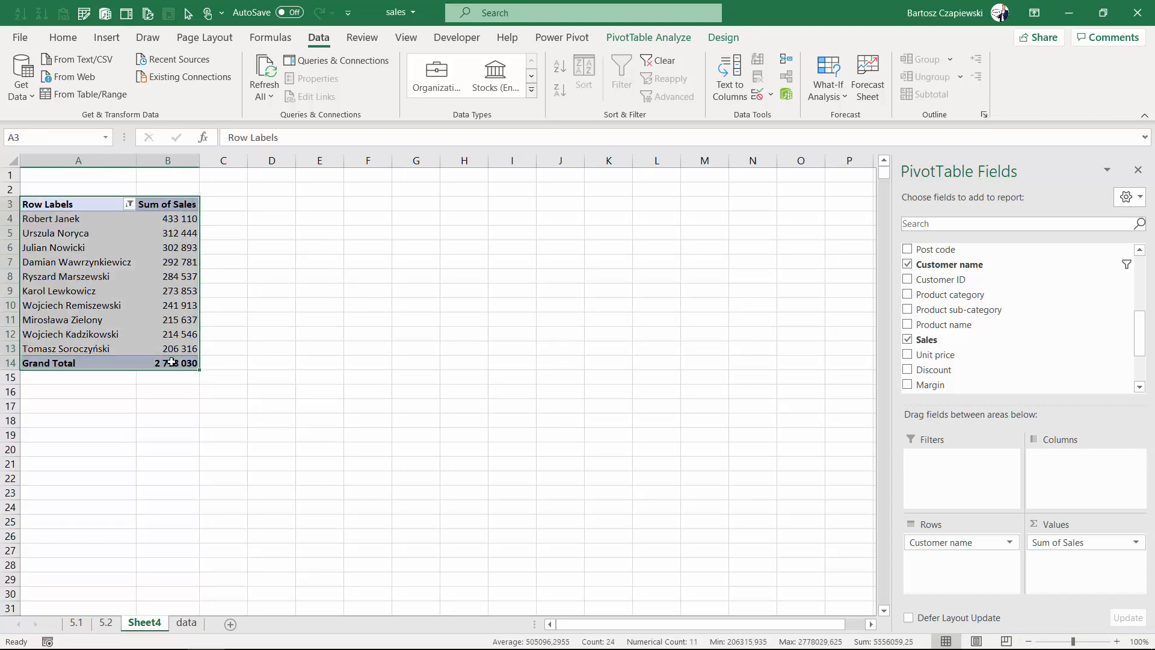
key(ctrl+v)
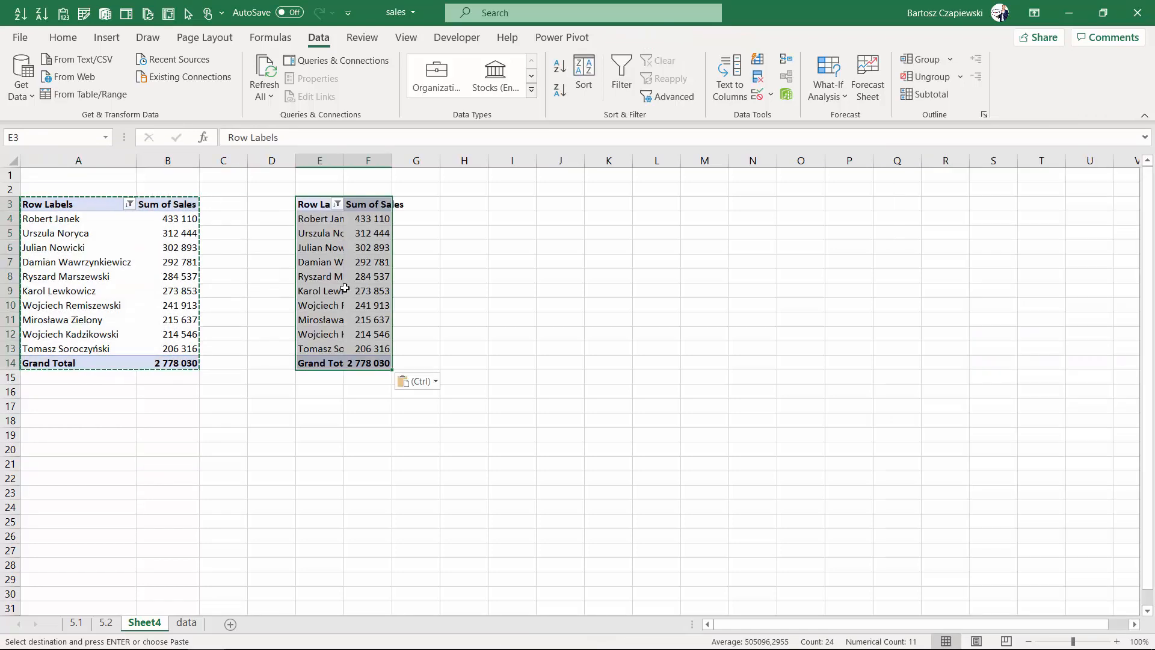
click(319, 218)
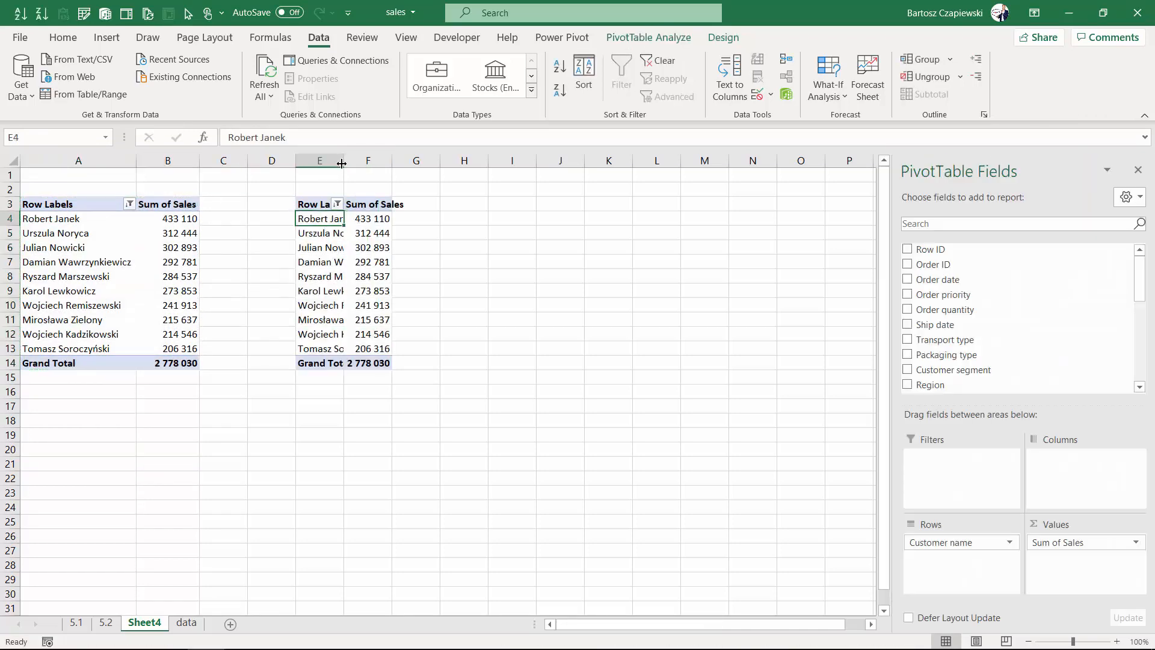
drag(341, 161, 452, 160)
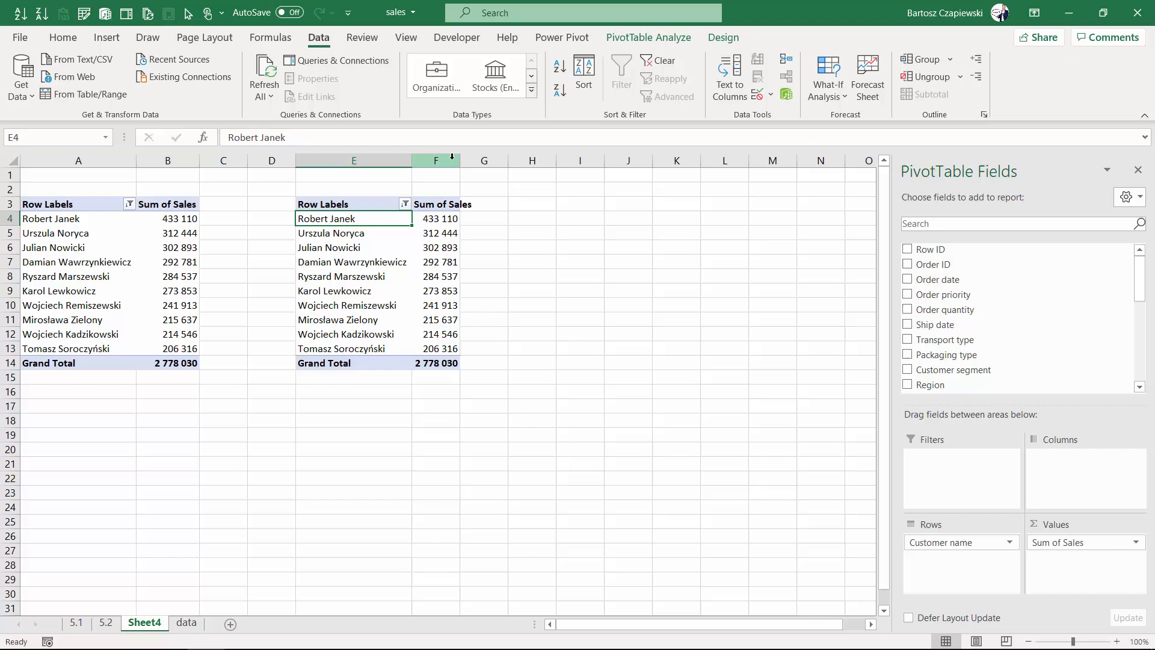
mouse_move(443, 217)
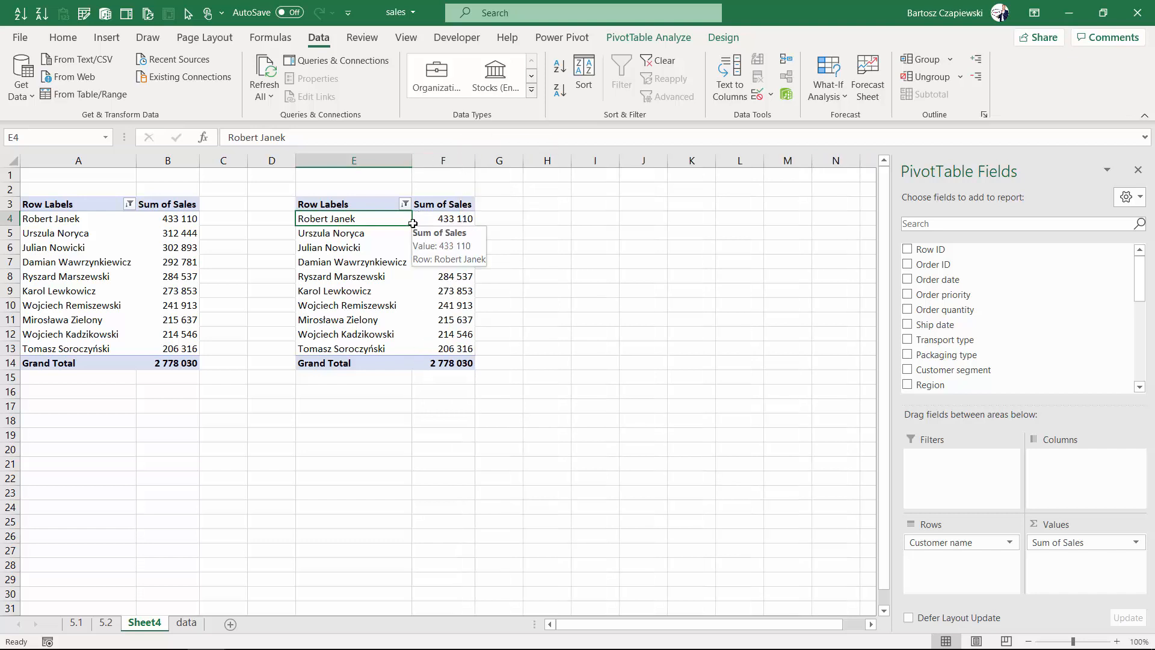
mouse_move(409, 246)
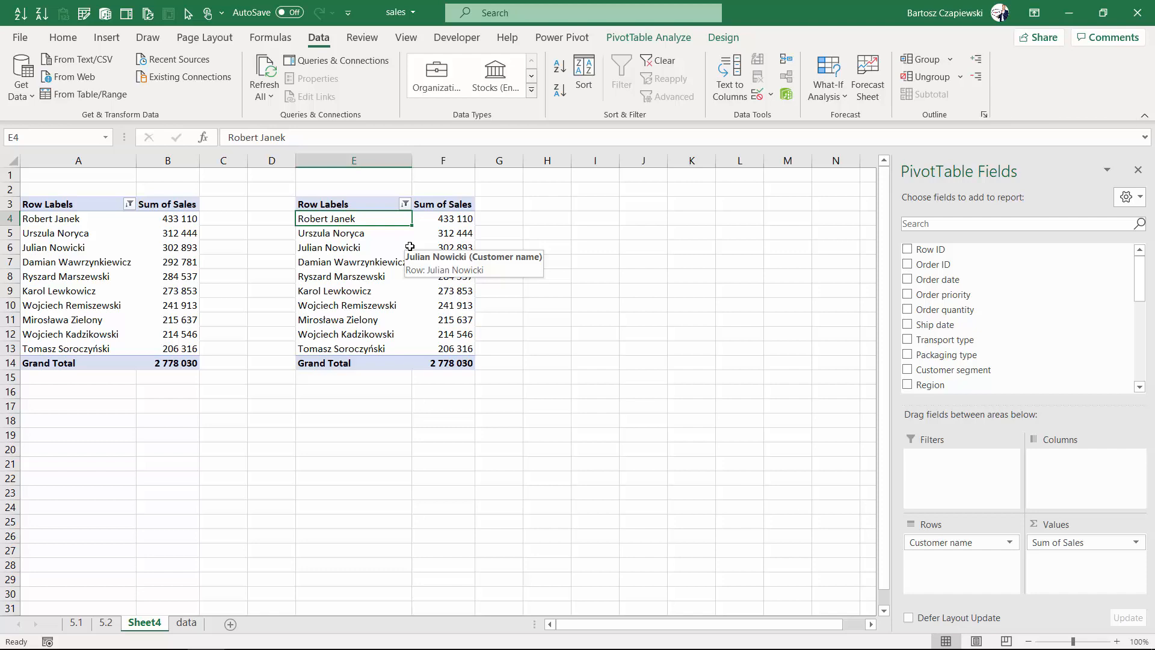
click(186, 623)
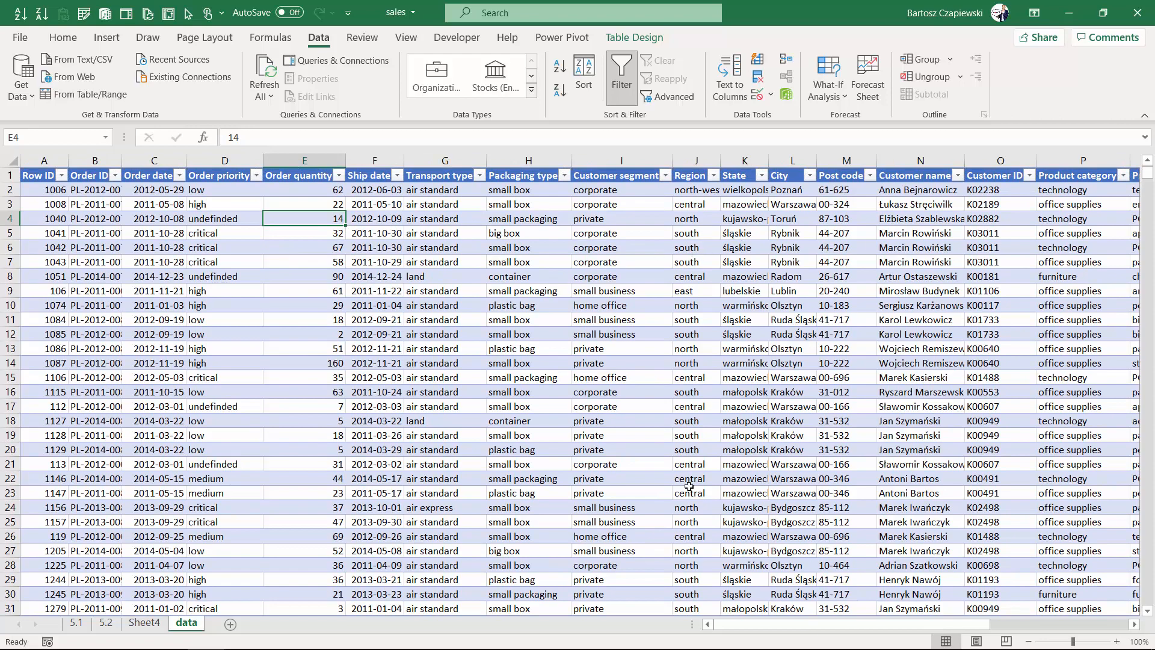
Check the Sales column filter on the data sheet, then return to Sheet4
scroll(right, 3)
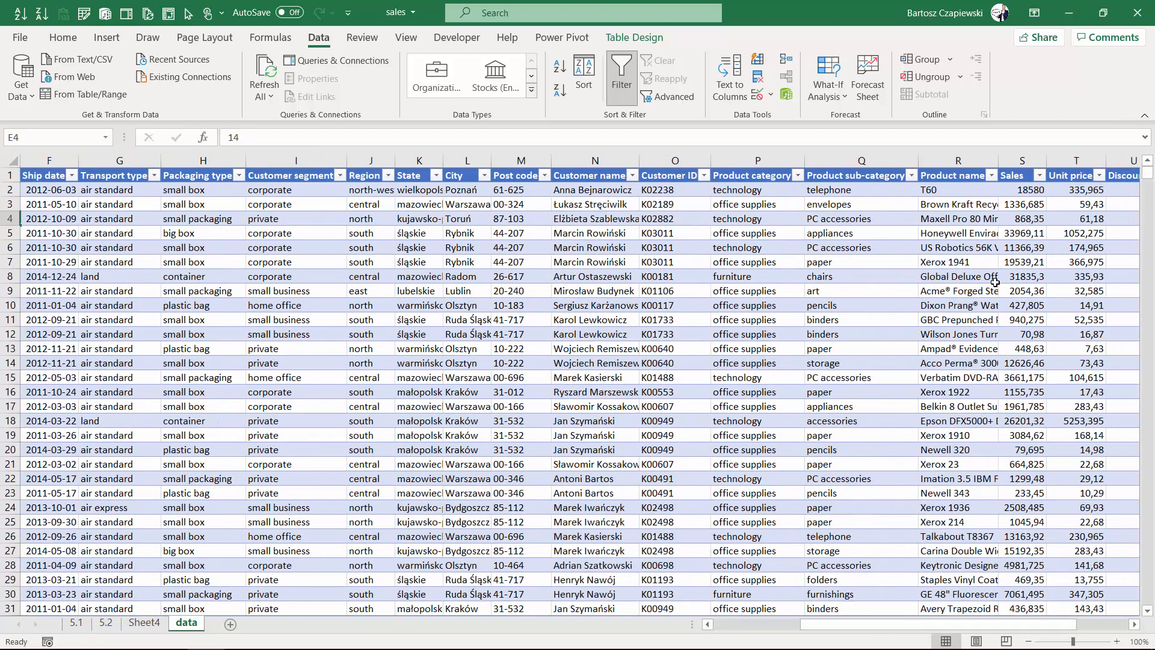
click(1039, 175)
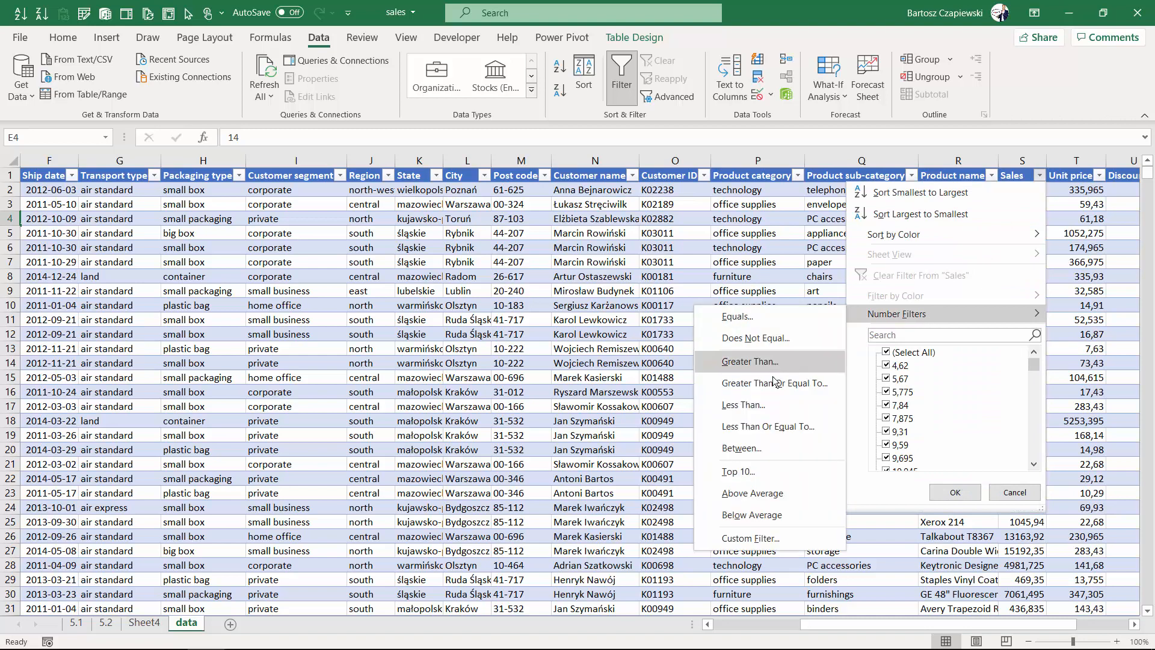
mouse_move(759, 476)
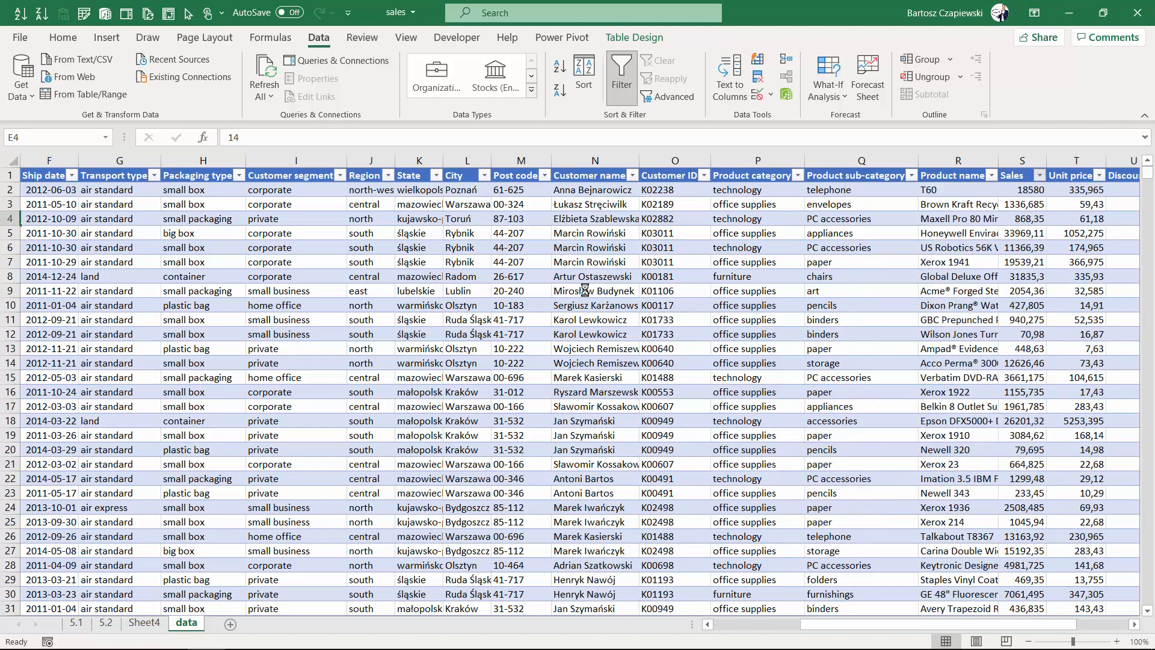
scroll(left, 3)
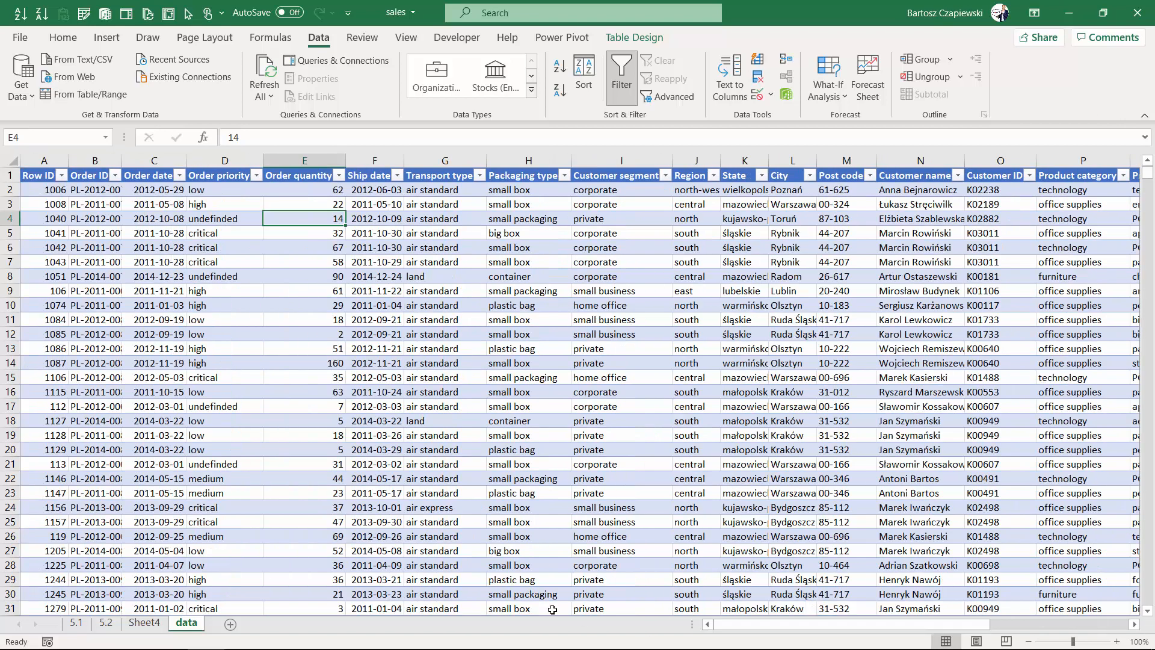
click(145, 622)
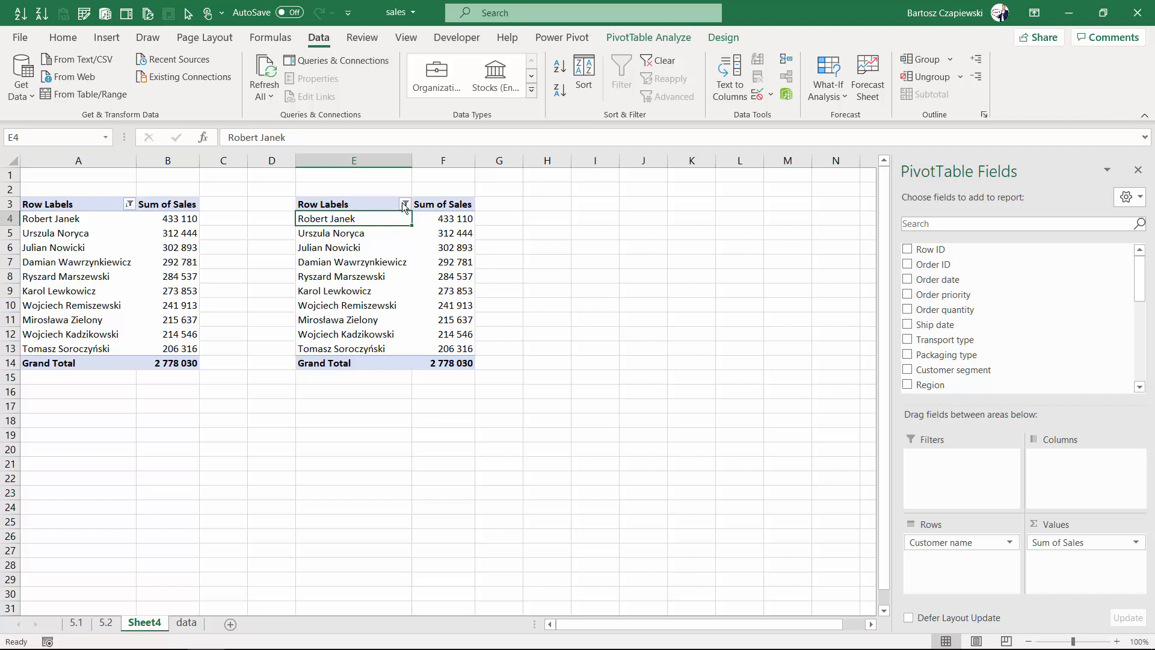
Filter the second pivot table to the Top 10 Items by Sum of Sales
click(404, 204)
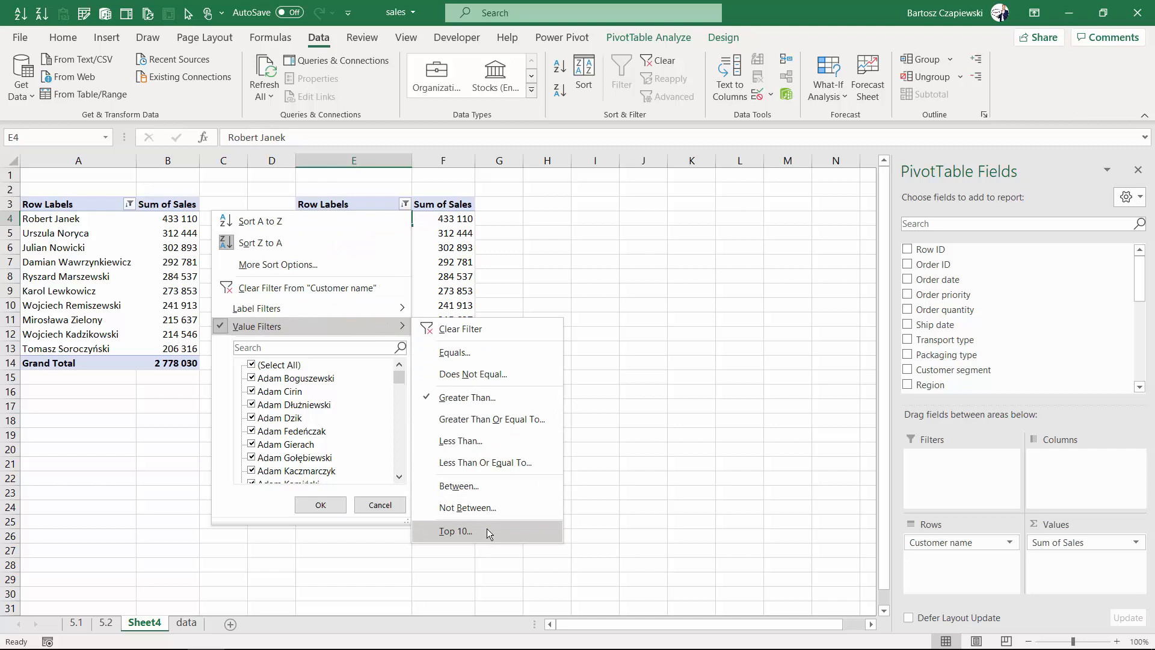
click(455, 531)
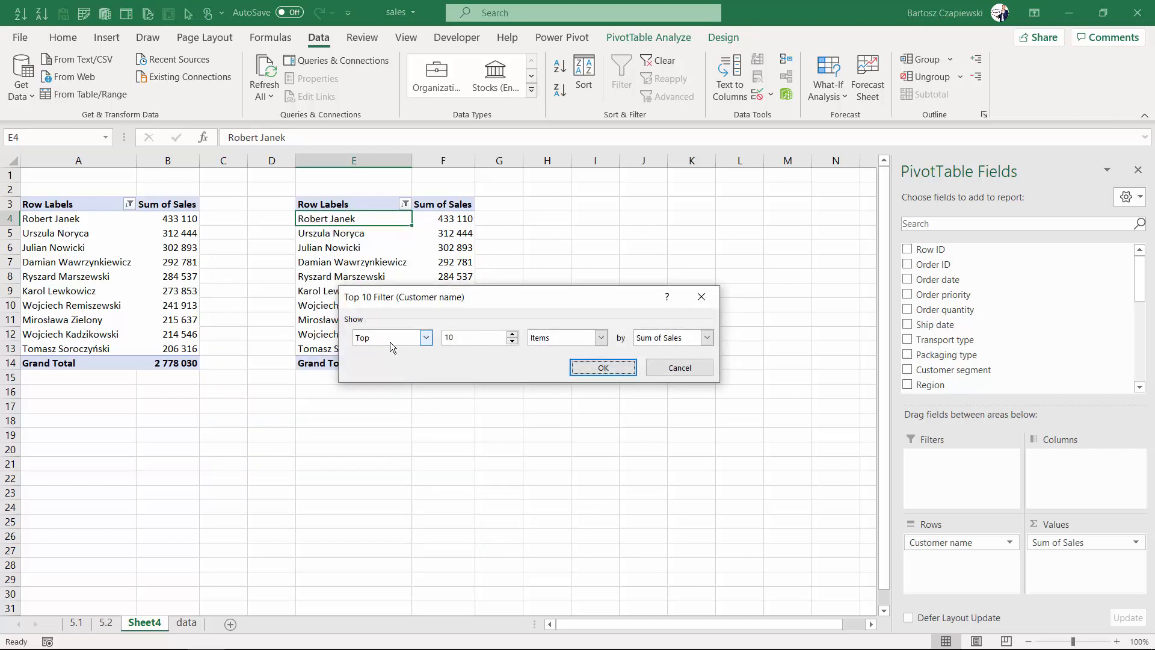
mouse_move(585, 337)
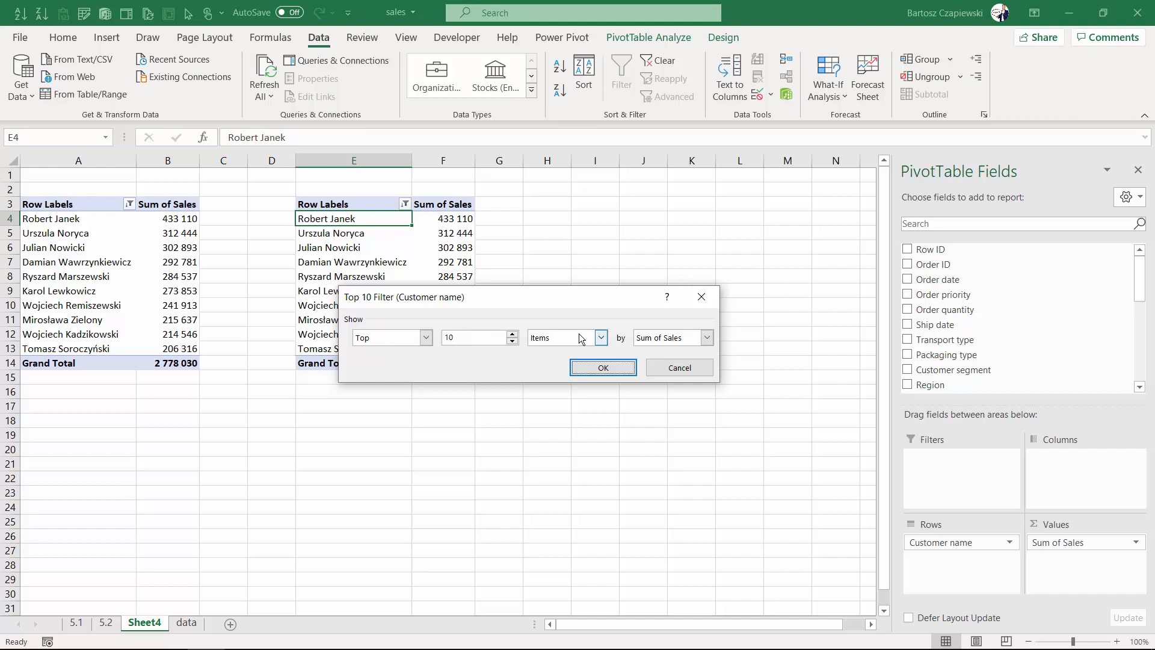
click(426, 337)
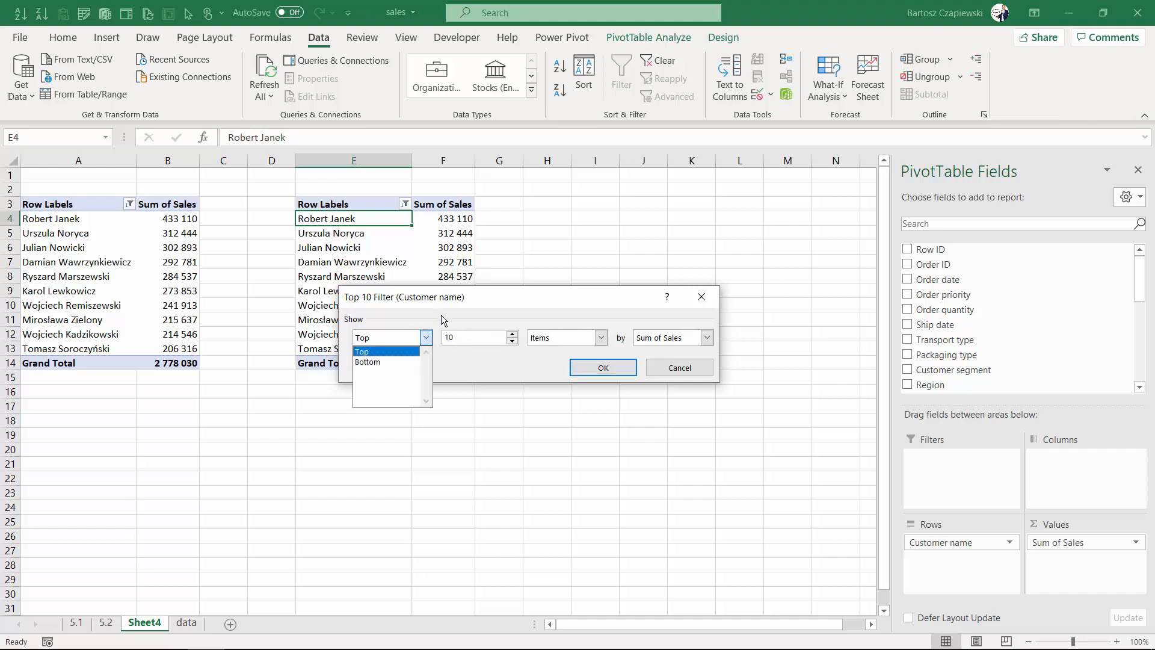
click(361, 337)
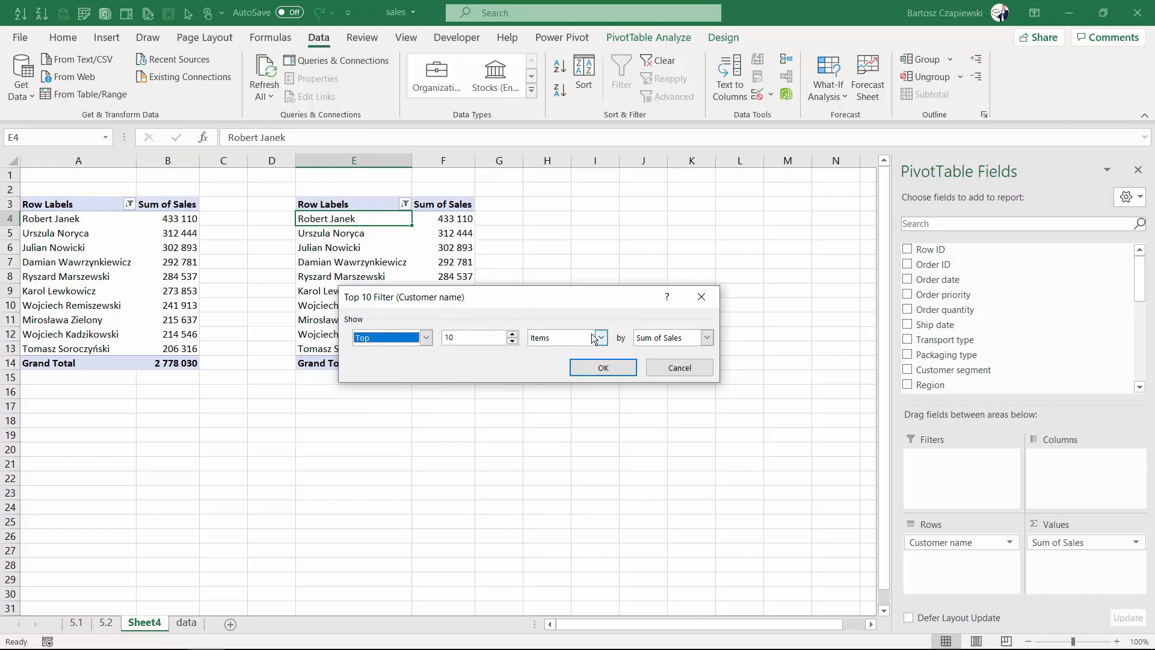
click(599, 337)
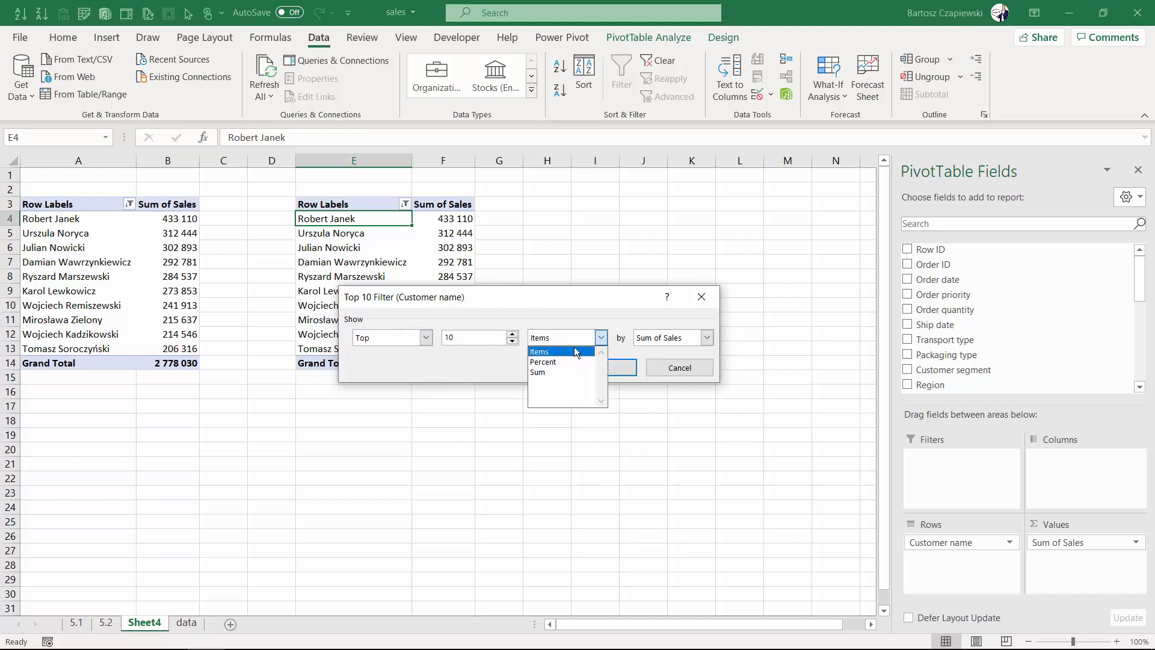
click(540, 351)
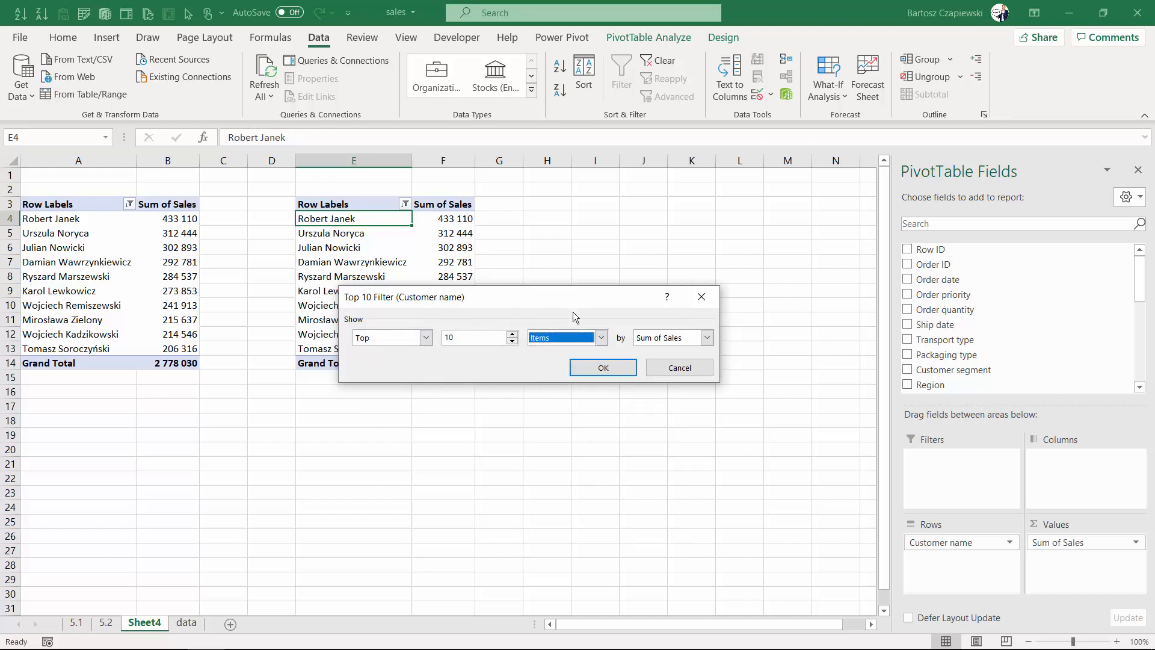
click(601, 367)
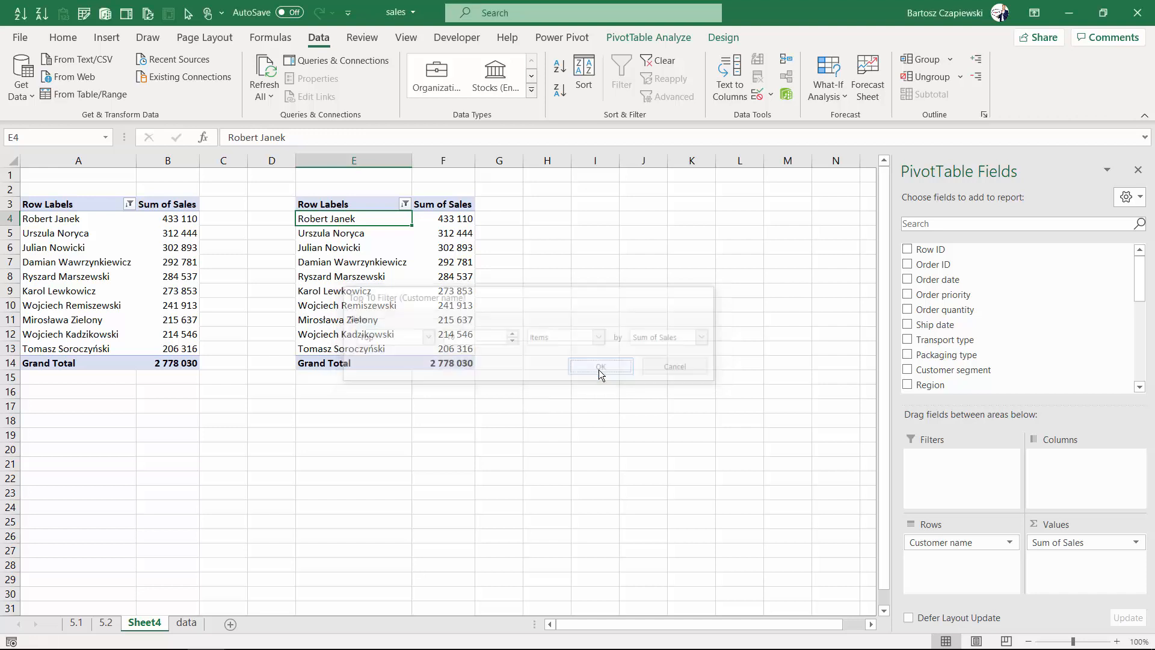
click(601, 366)
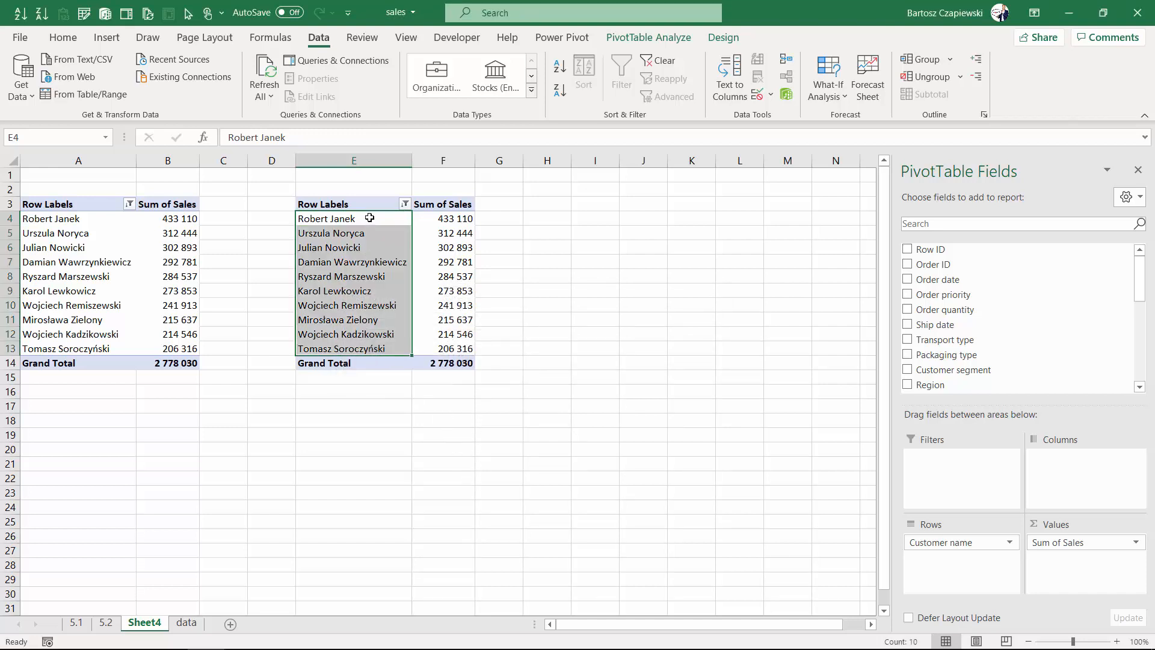
mouse_move(354, 218)
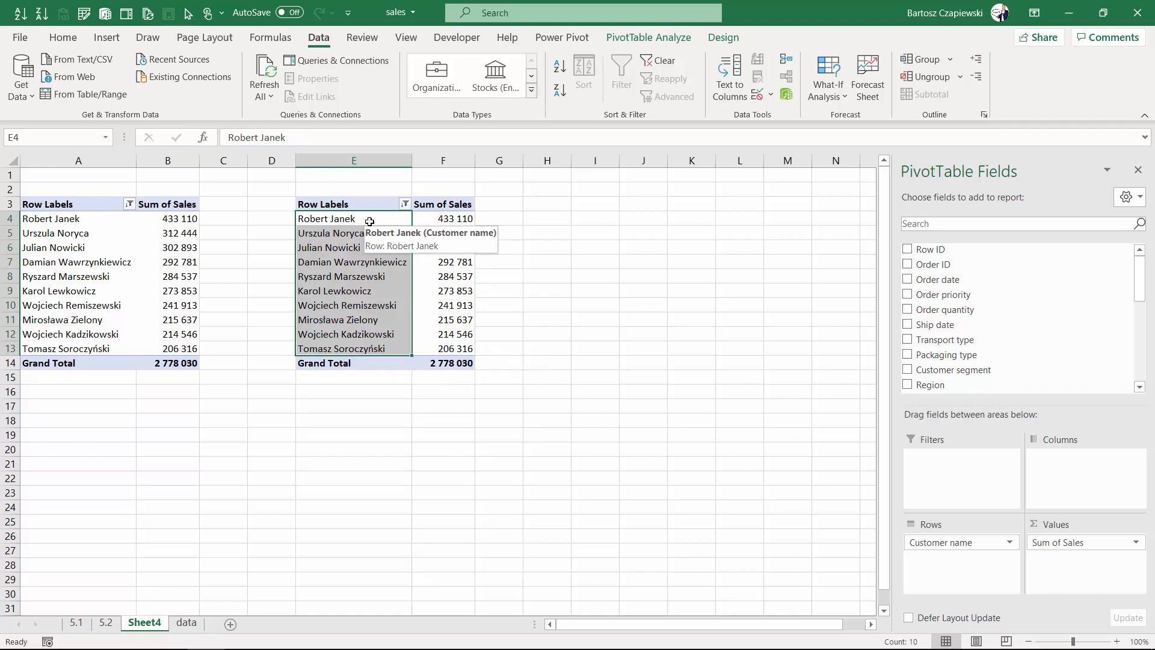
Change the second pivot table's top filter from 10 to 5 items
click(406, 203)
text(5)
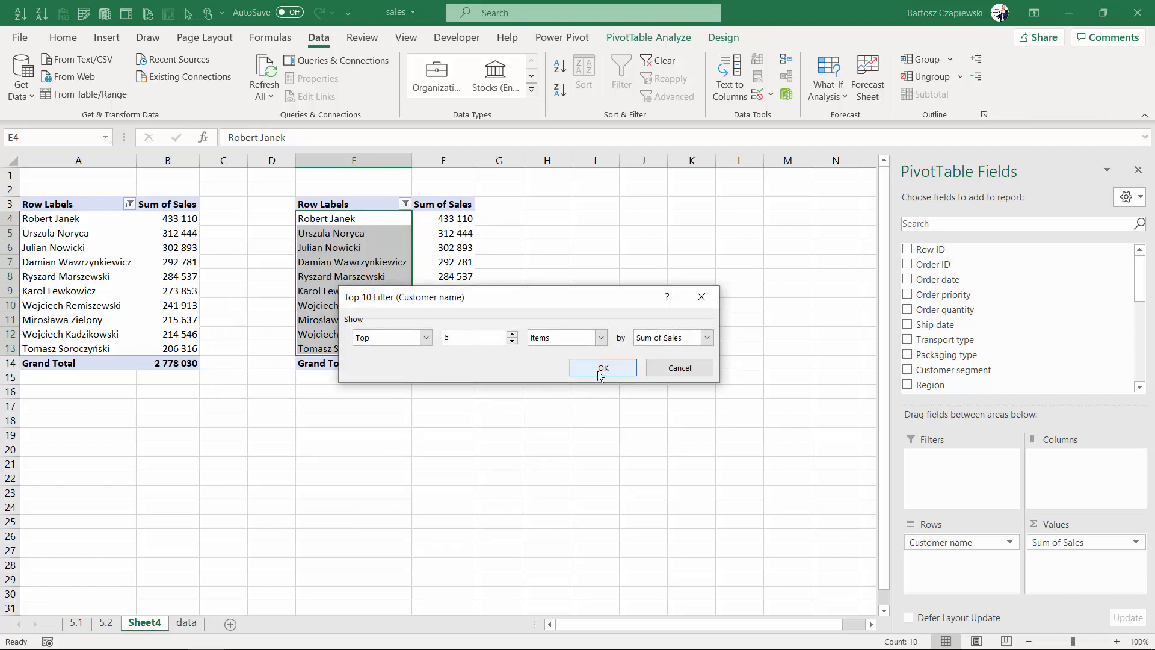
click(603, 368)
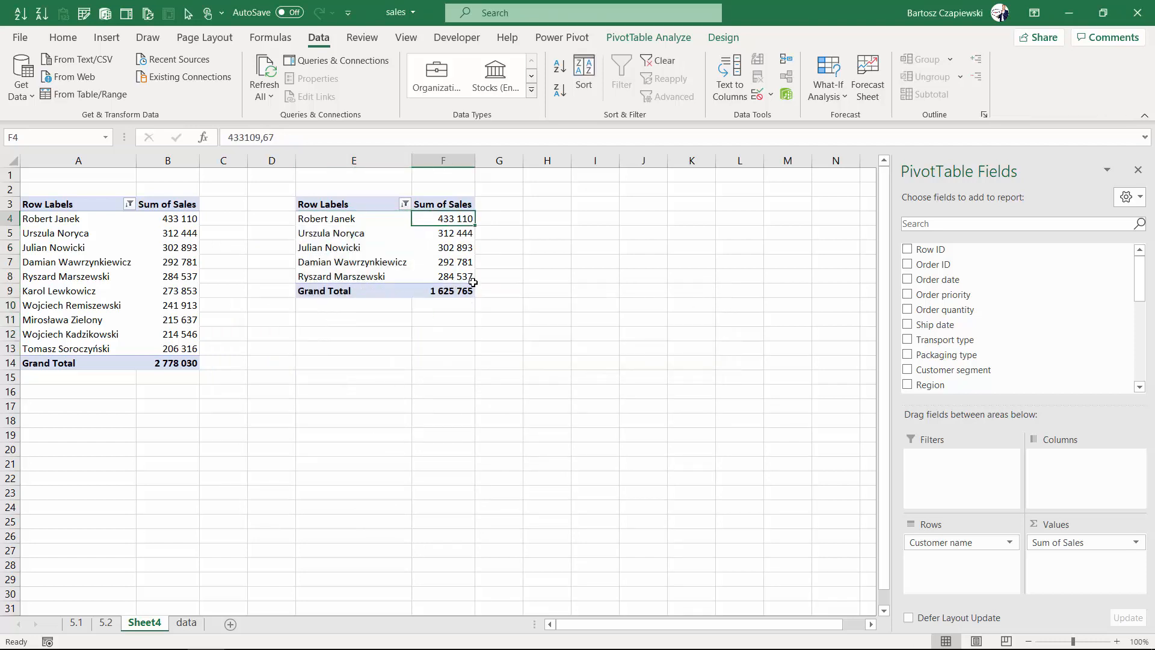
mouse_move(464, 247)
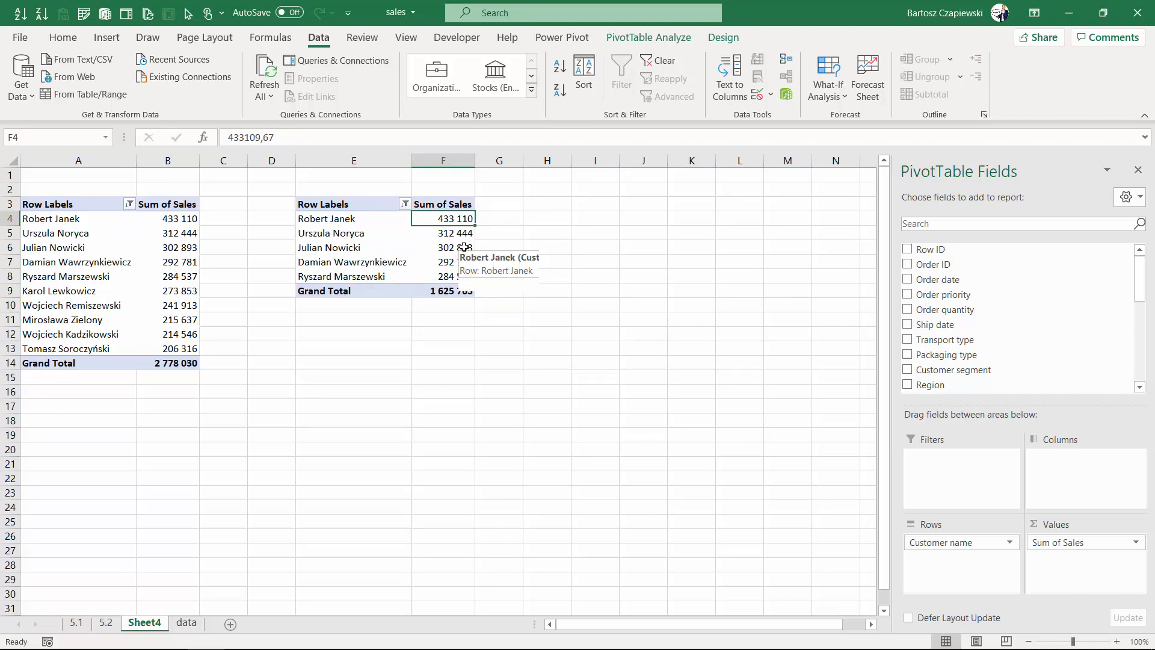
mouse_move(463, 247)
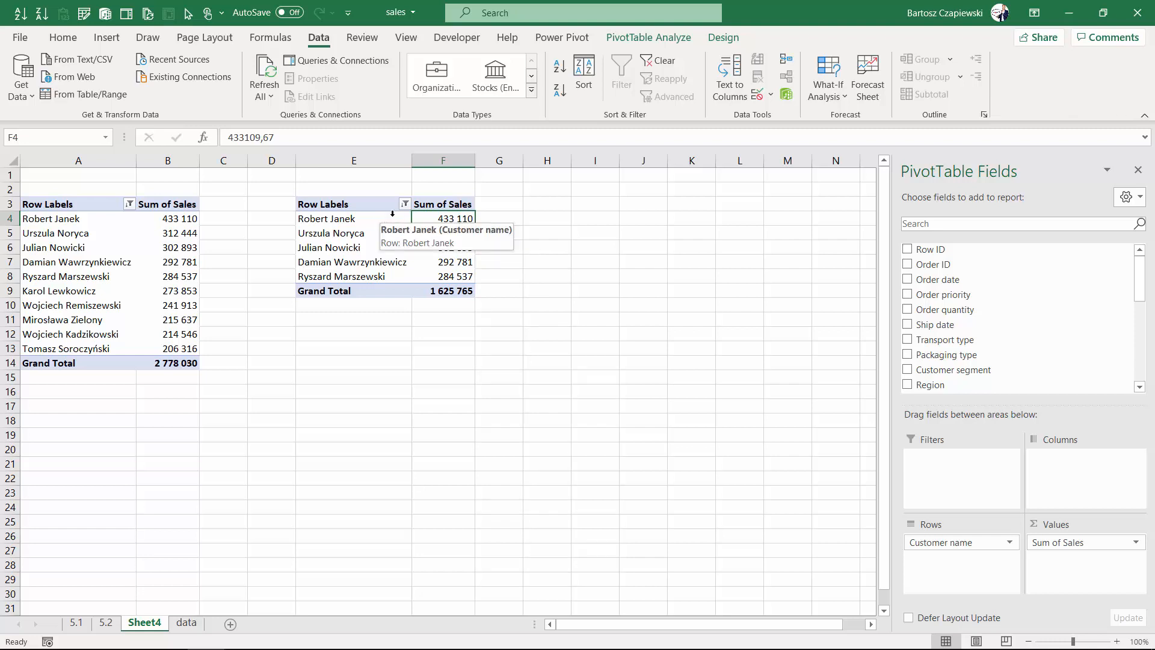
mouse_move(391, 220)
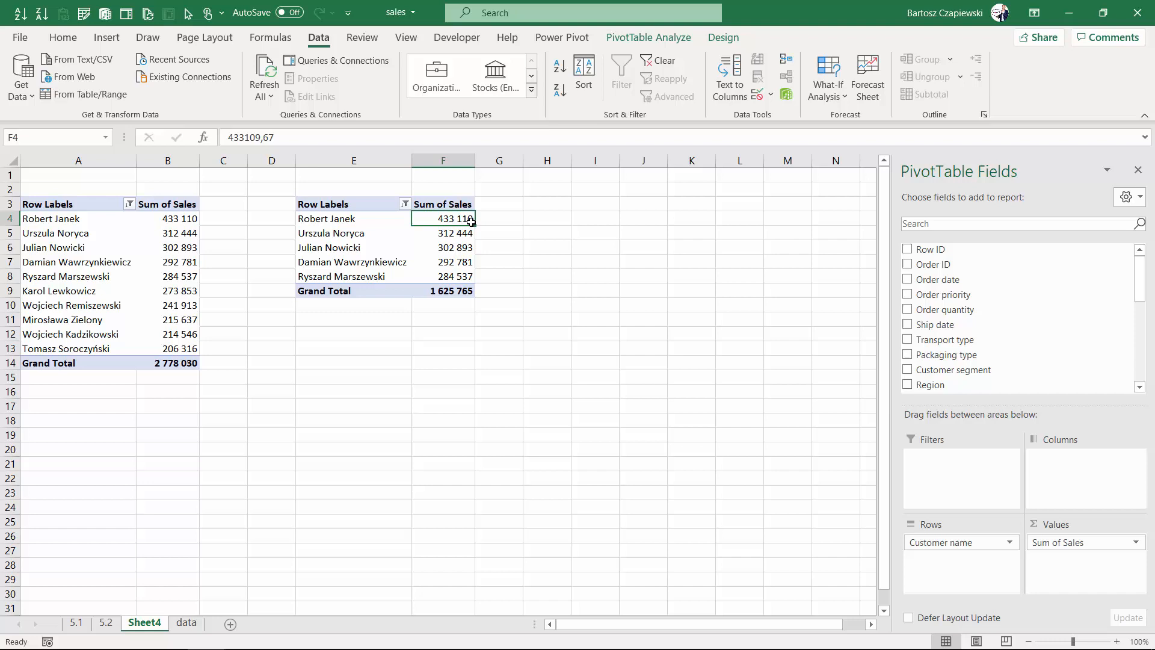
mouse_move(486, 222)
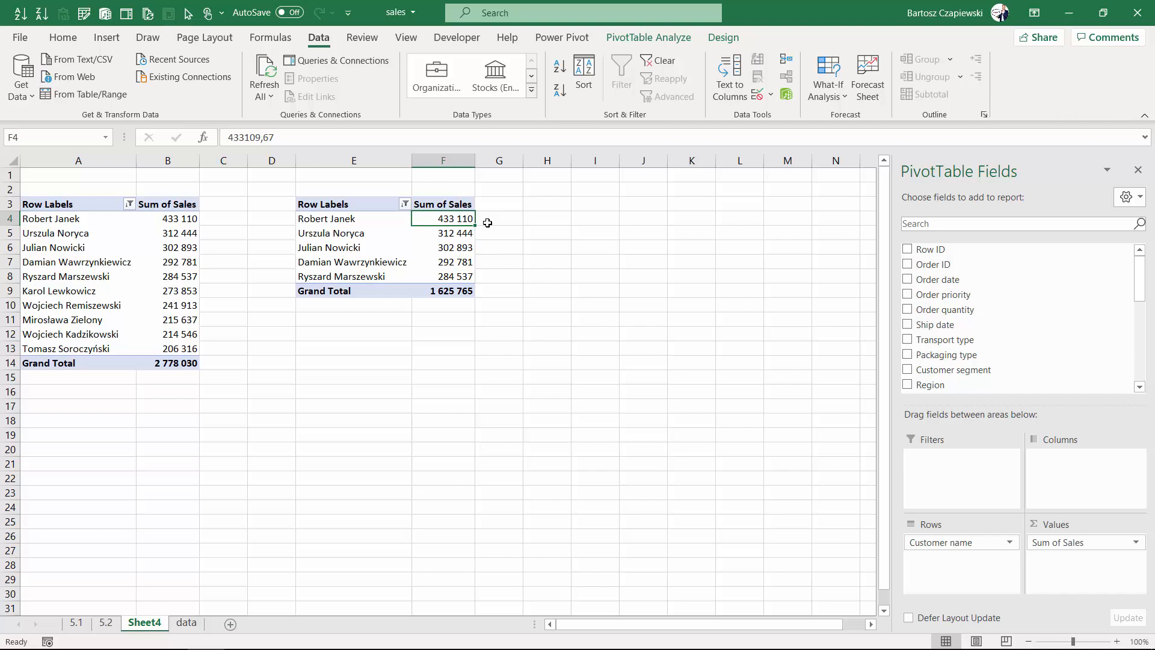
mouse_move(447, 281)
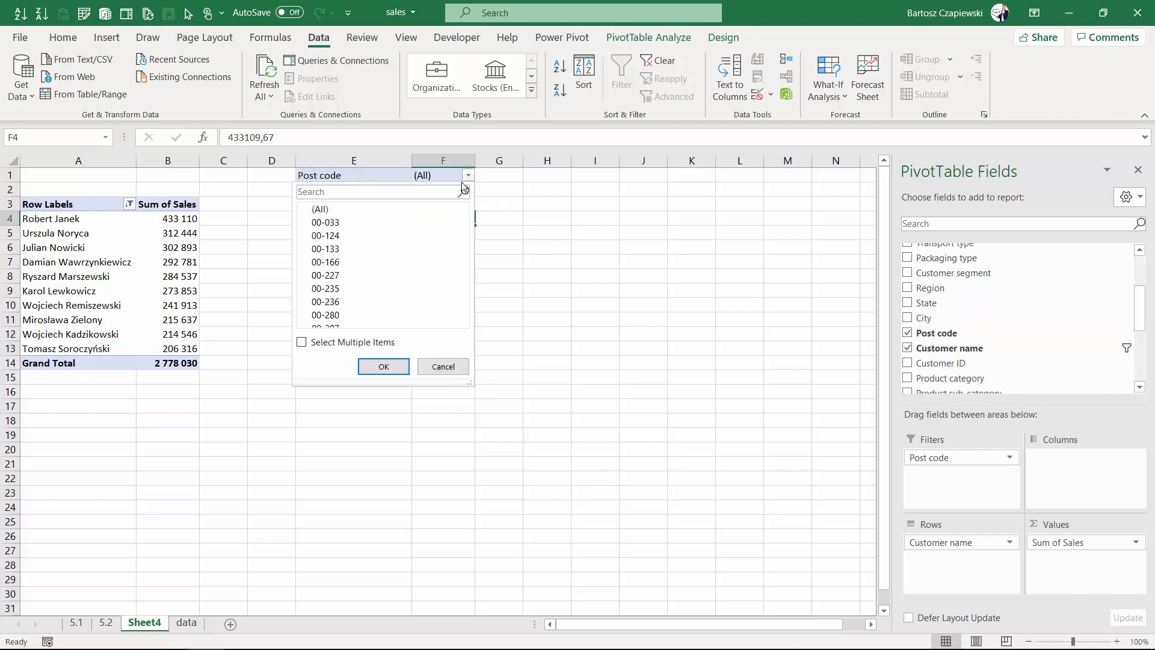
click(383, 366)
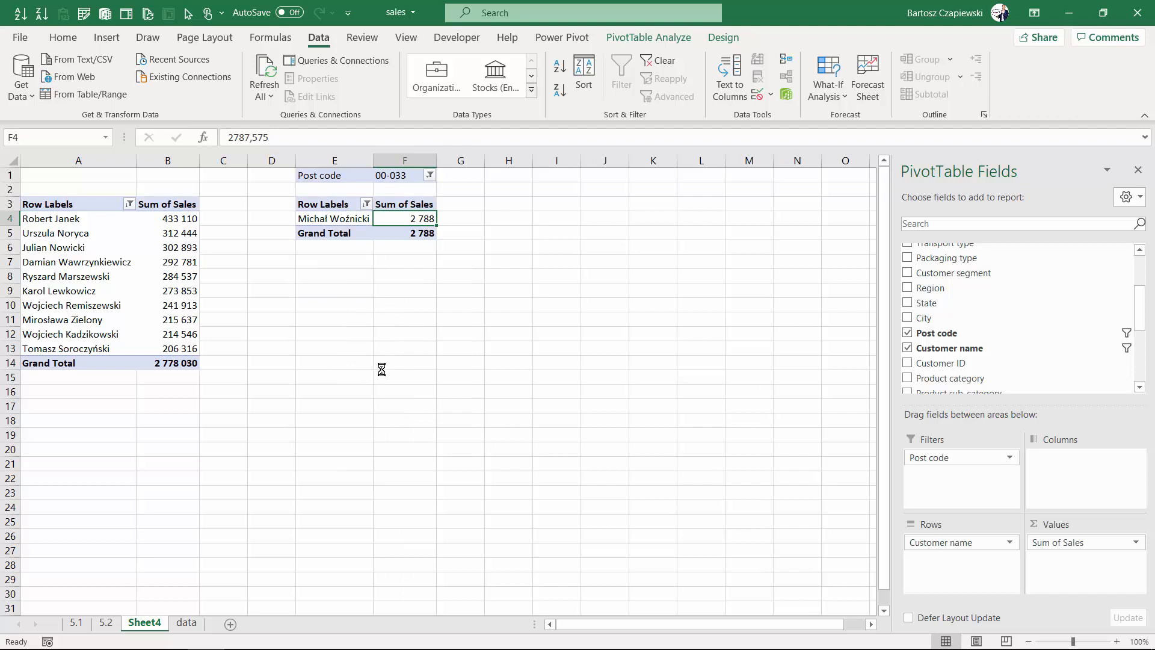
mouse_move(347, 250)
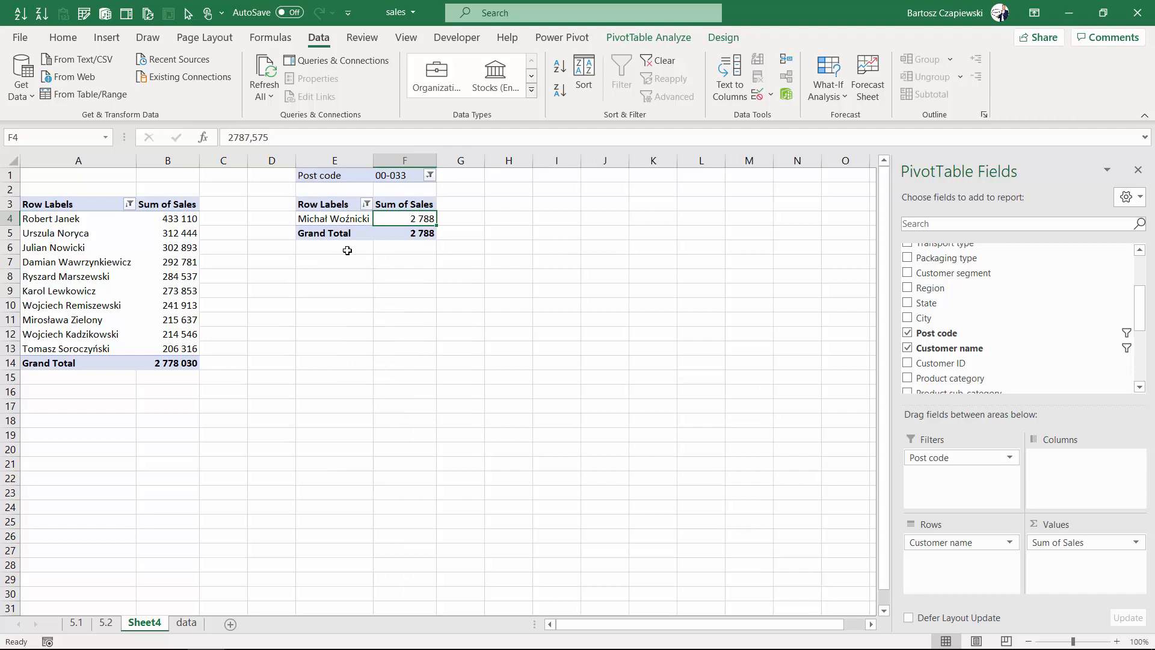
click(429, 175)
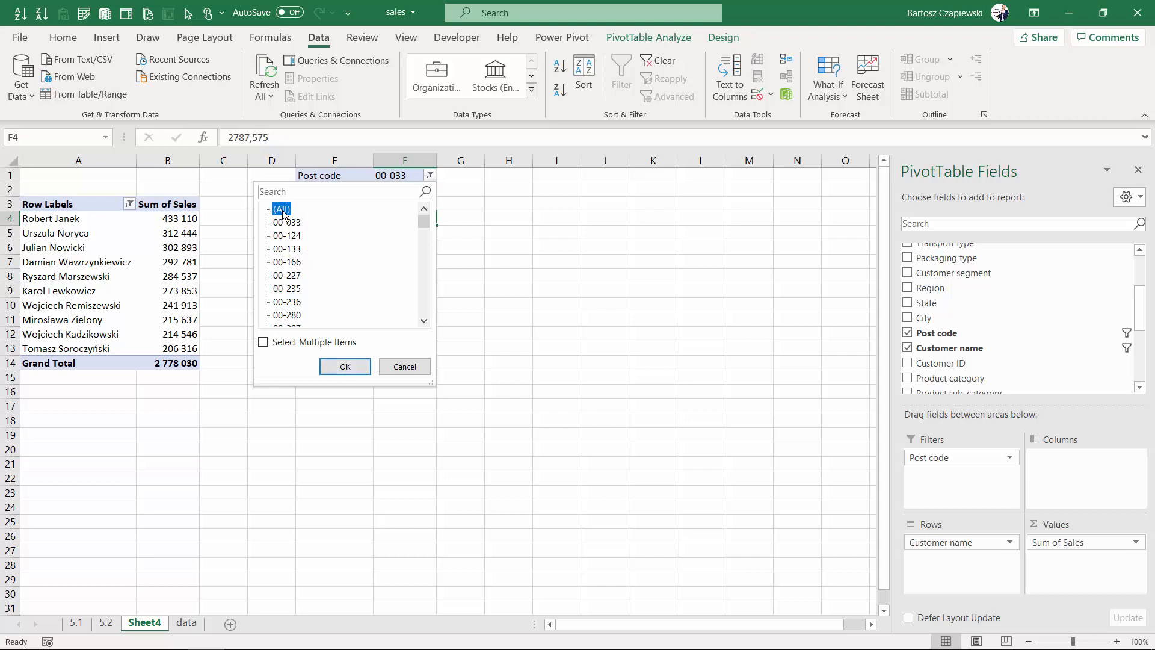
click(344, 366)
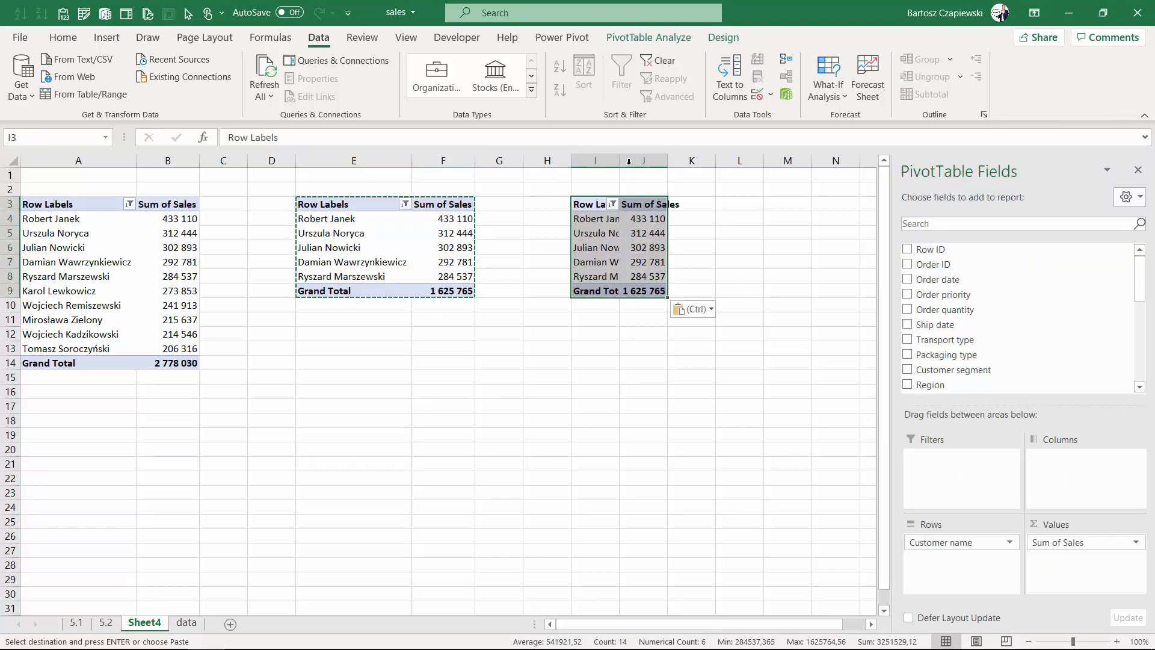
Paste a third pivot table in column I, filtered to top 3000000 Sum of Sales
click(600, 217)
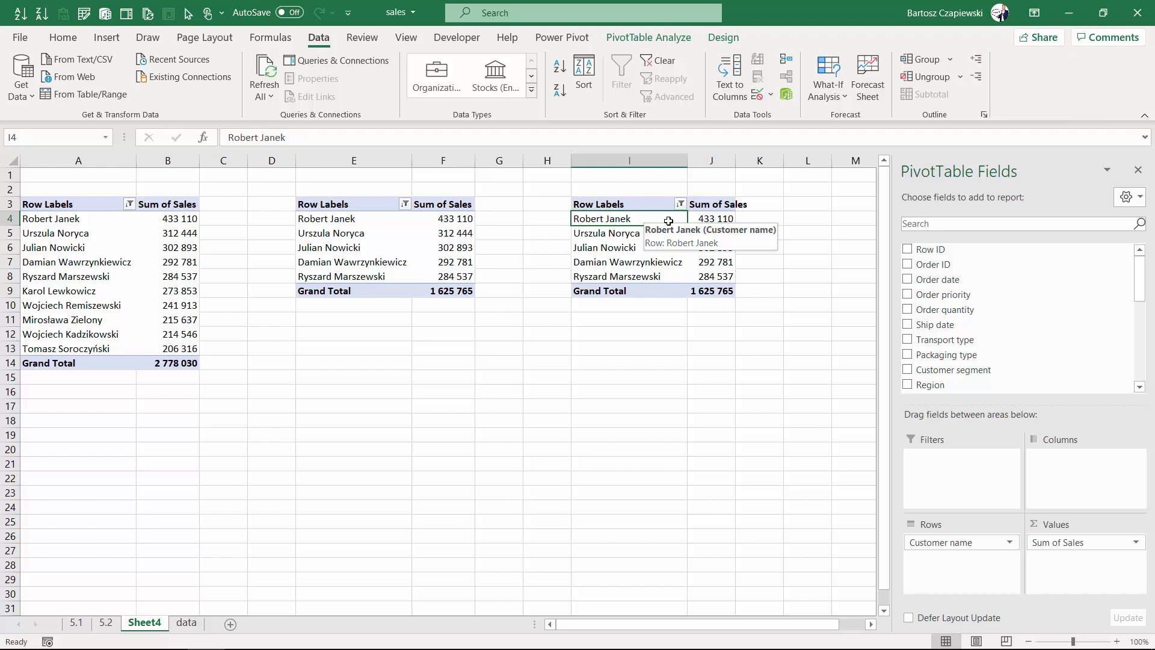
mouse_move(679, 204)
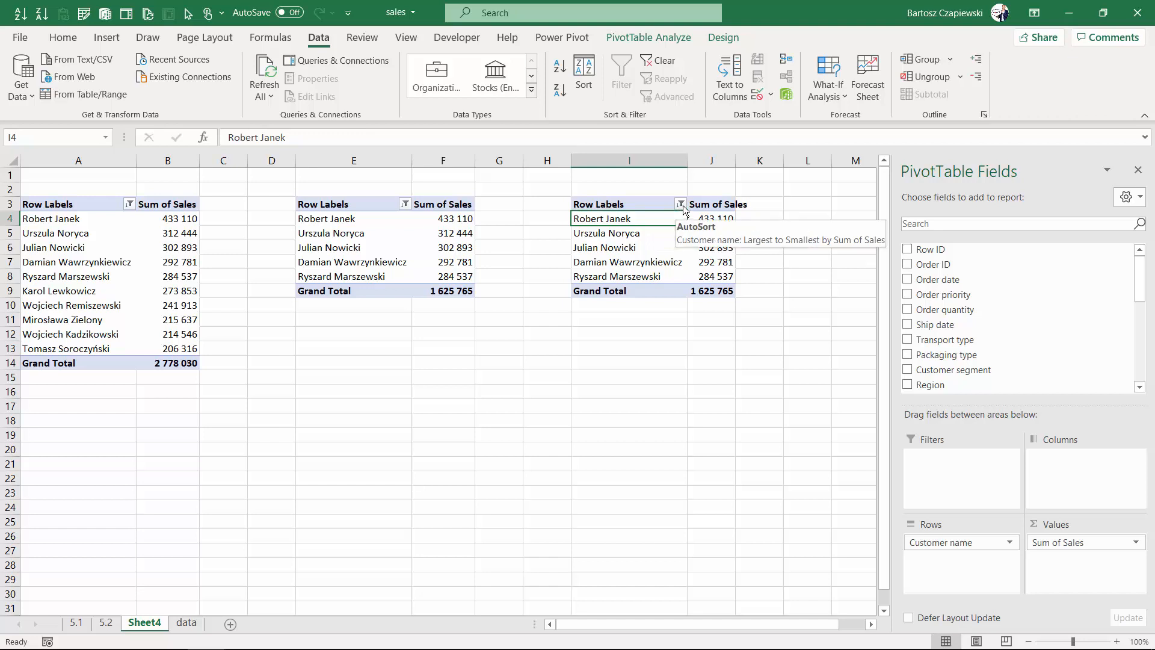
click(679, 204)
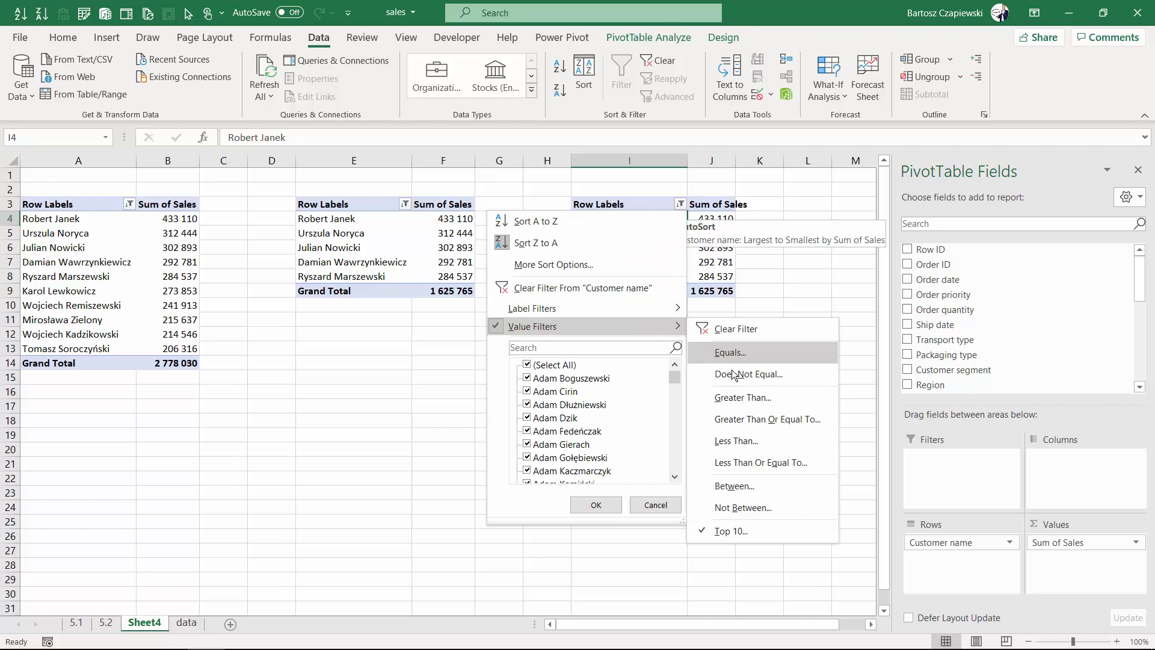
click(729, 530)
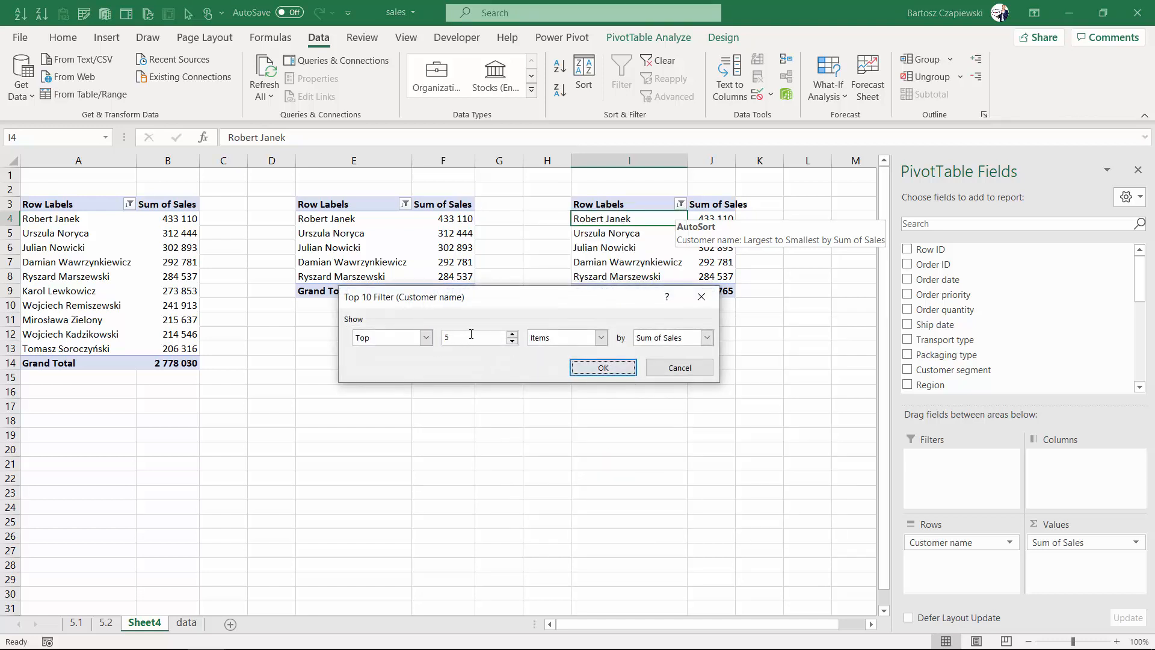
click(600, 338)
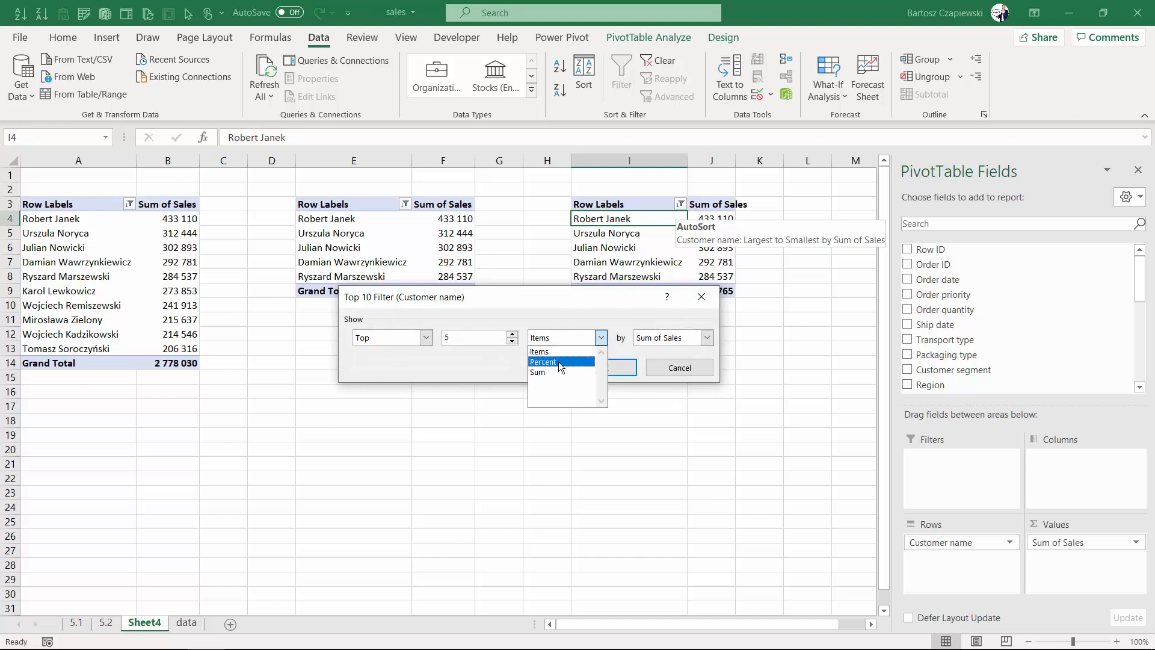
click(563, 338)
text(3000000)
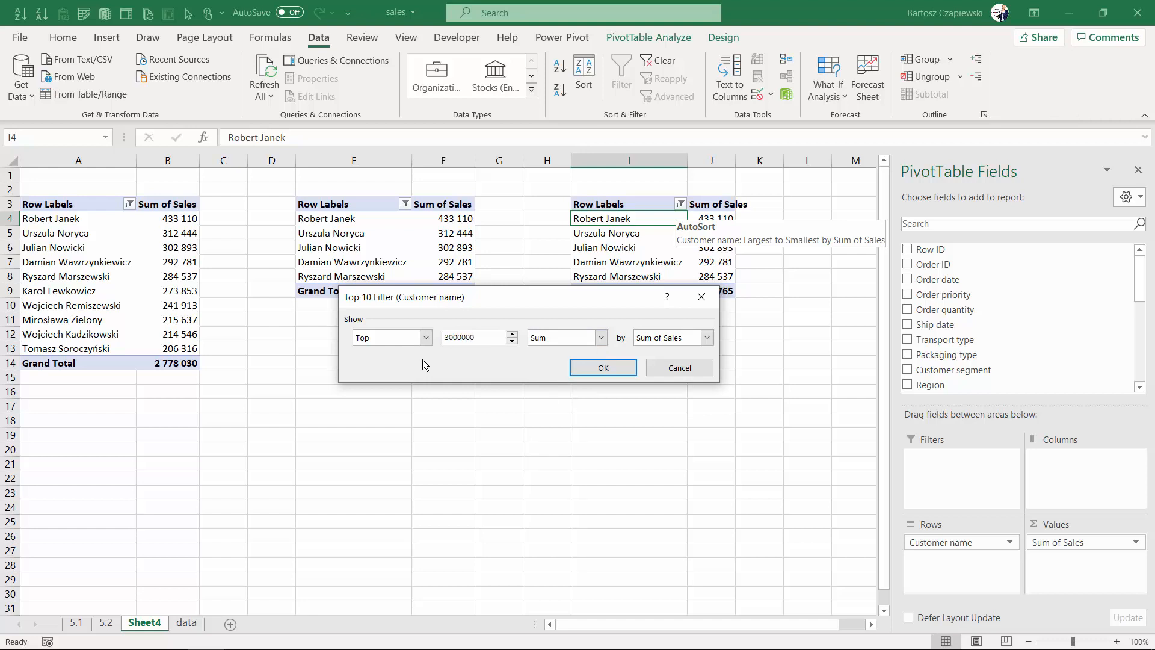
click(601, 367)
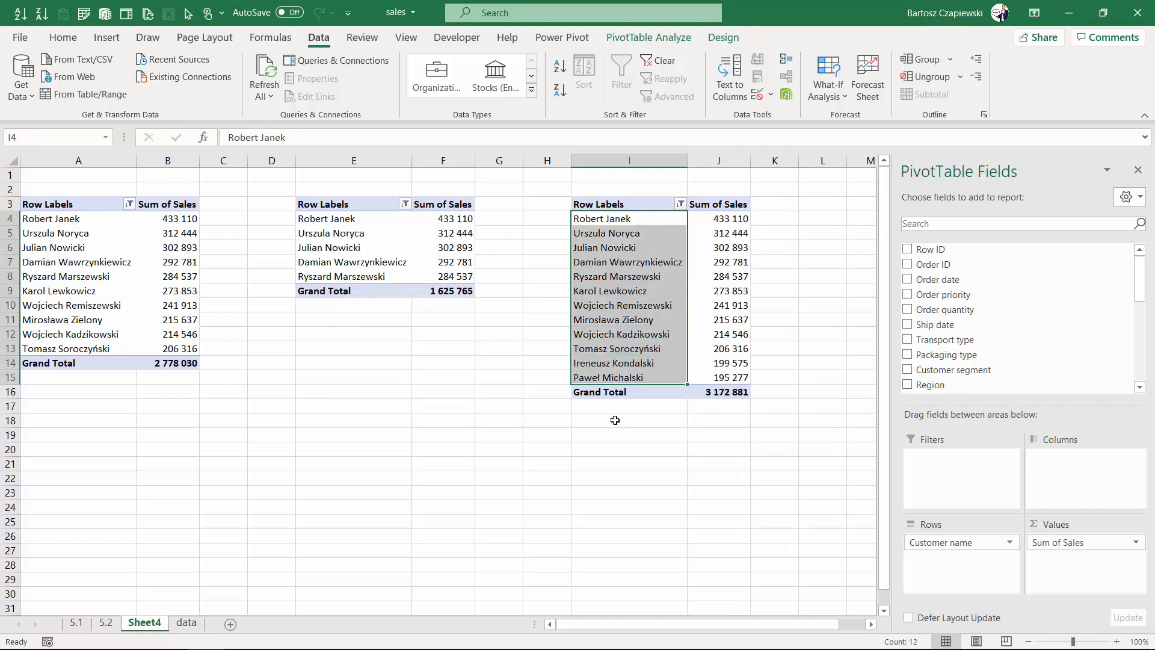
mouse_move(709, 391)
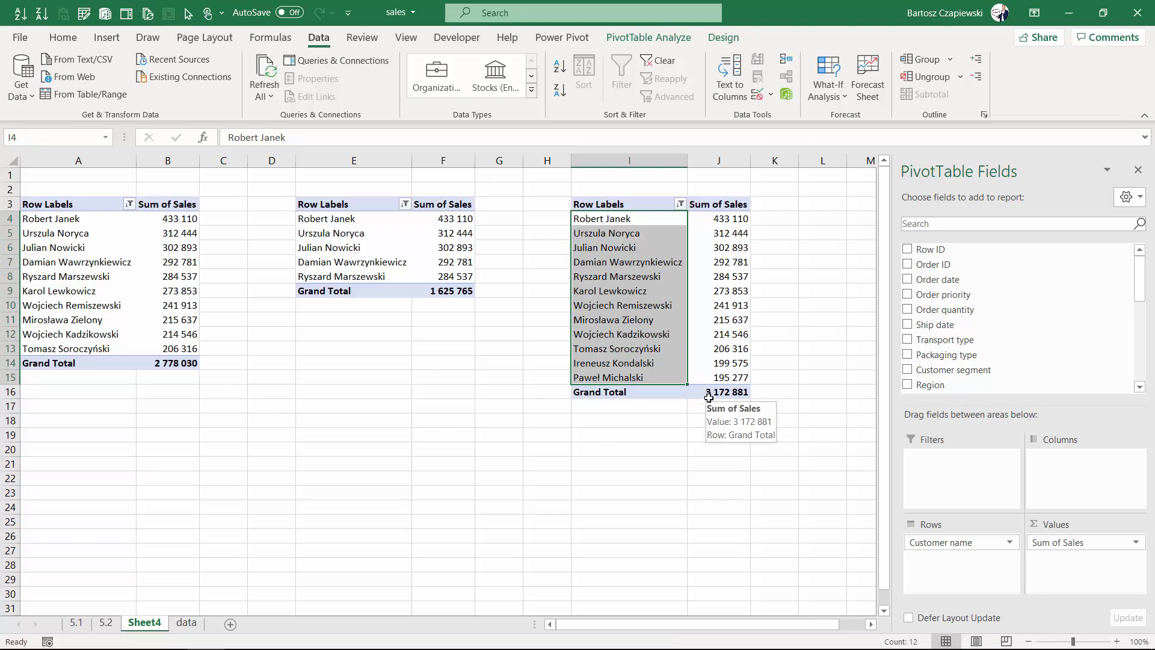
mouse_move(712, 409)
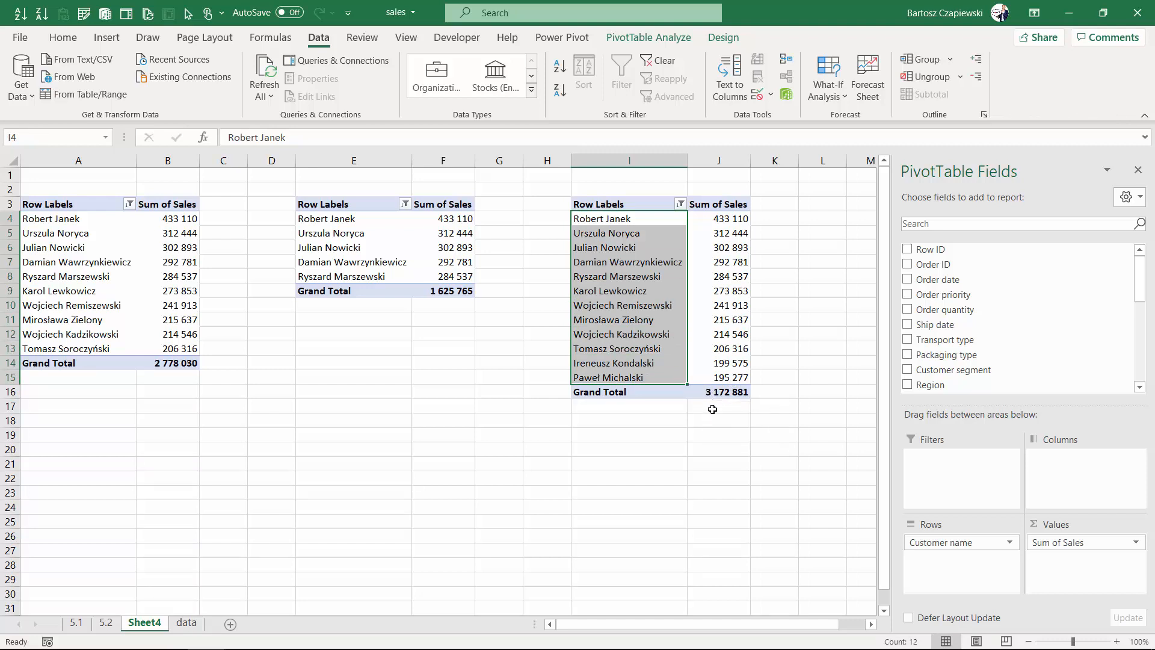
mouse_move(666, 383)
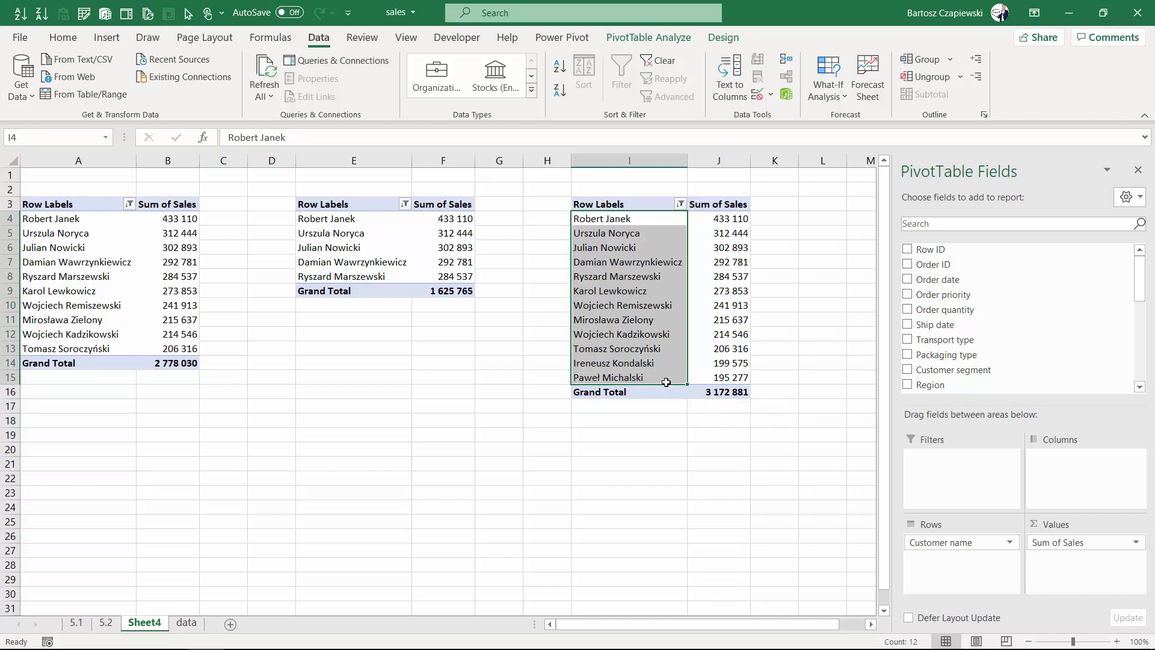
click(607, 377)
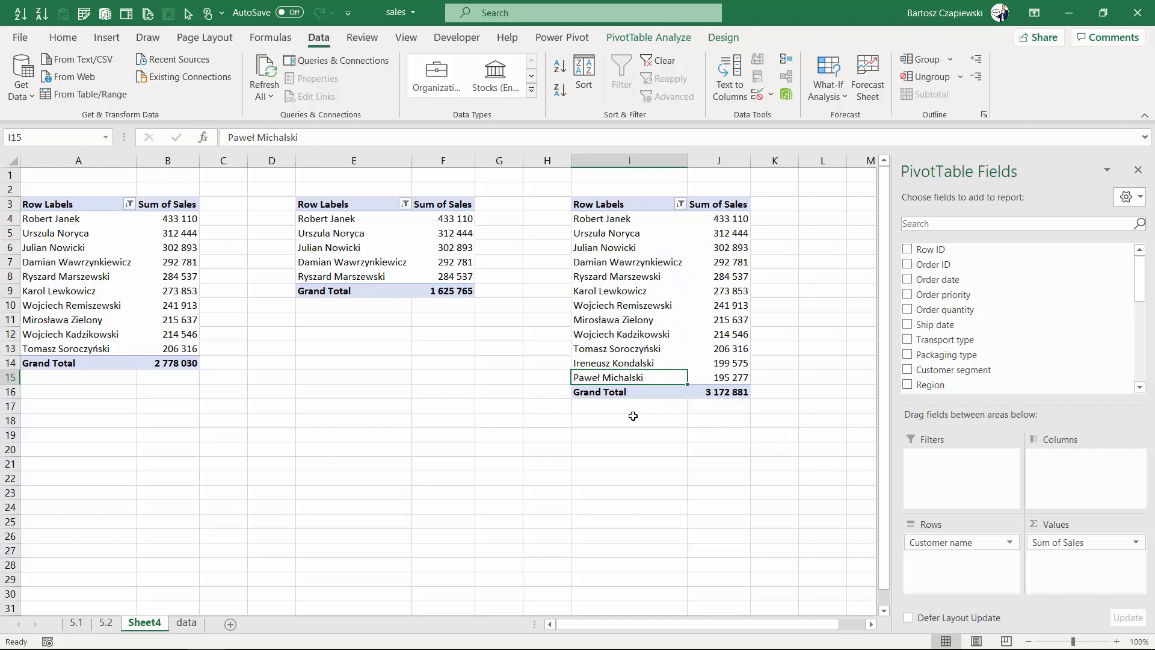
mouse_move(615, 256)
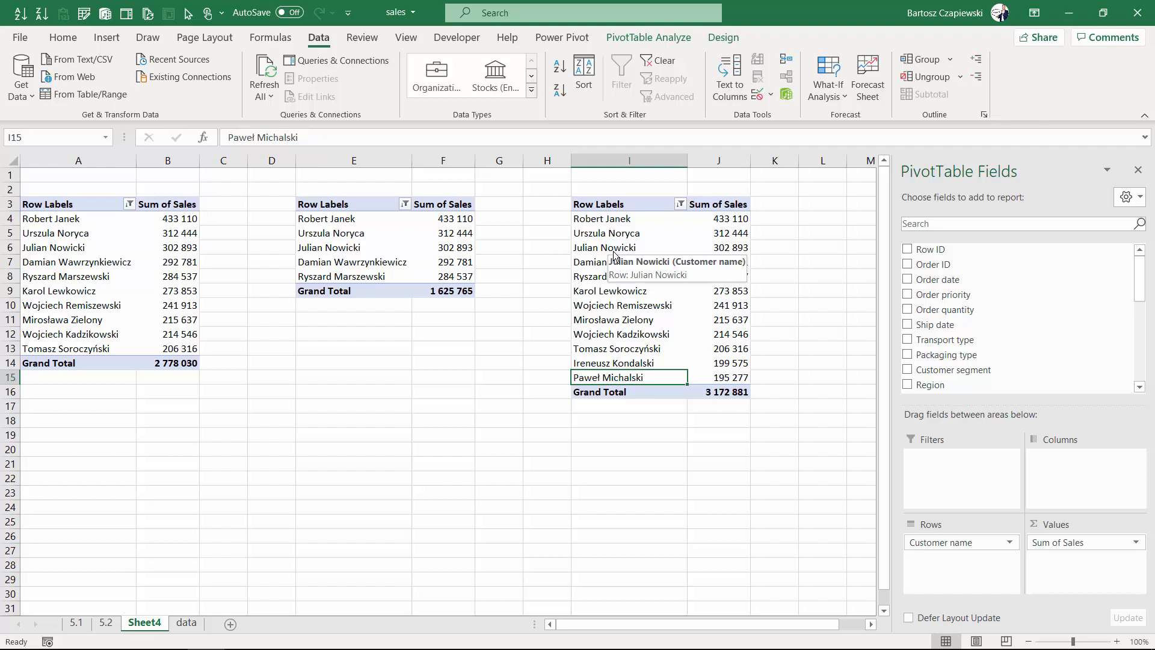
click(628, 247)
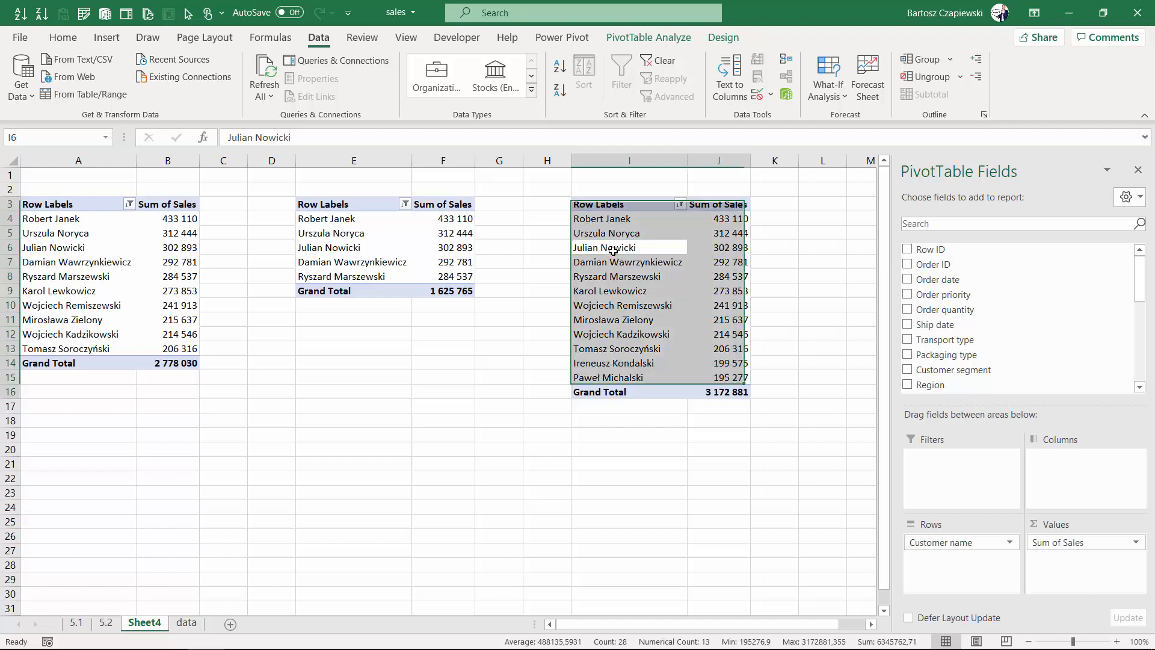
Copy the pivot table to M3, add Region above Customer name, and expand south-west
key(Ctrl+C)
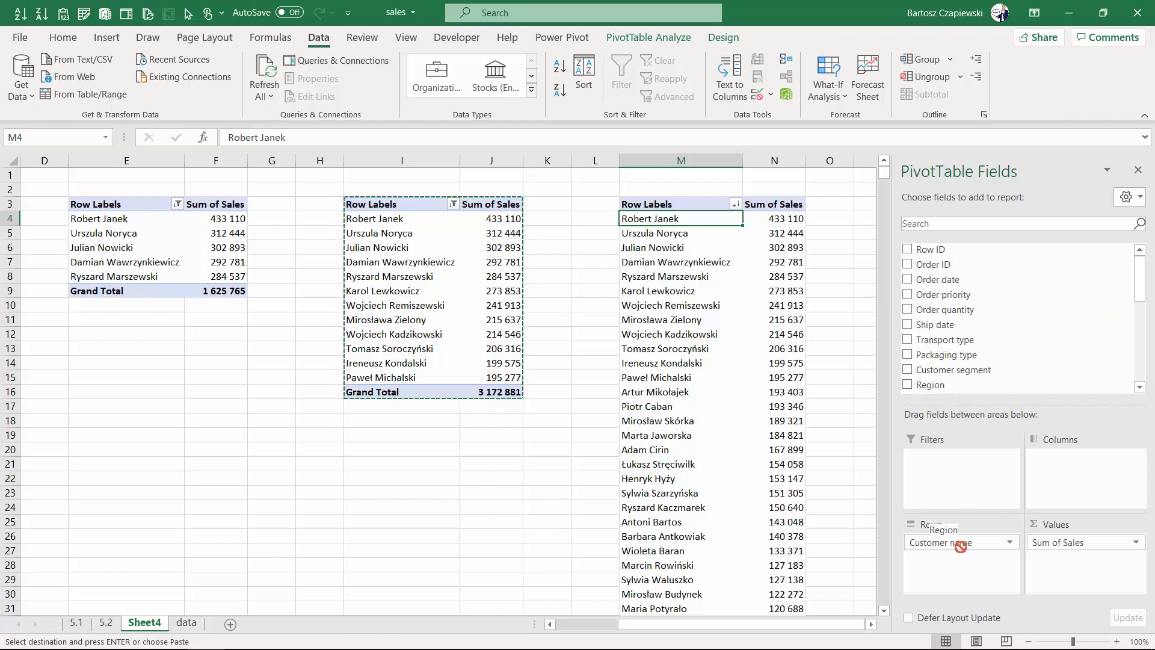
click(908, 383)
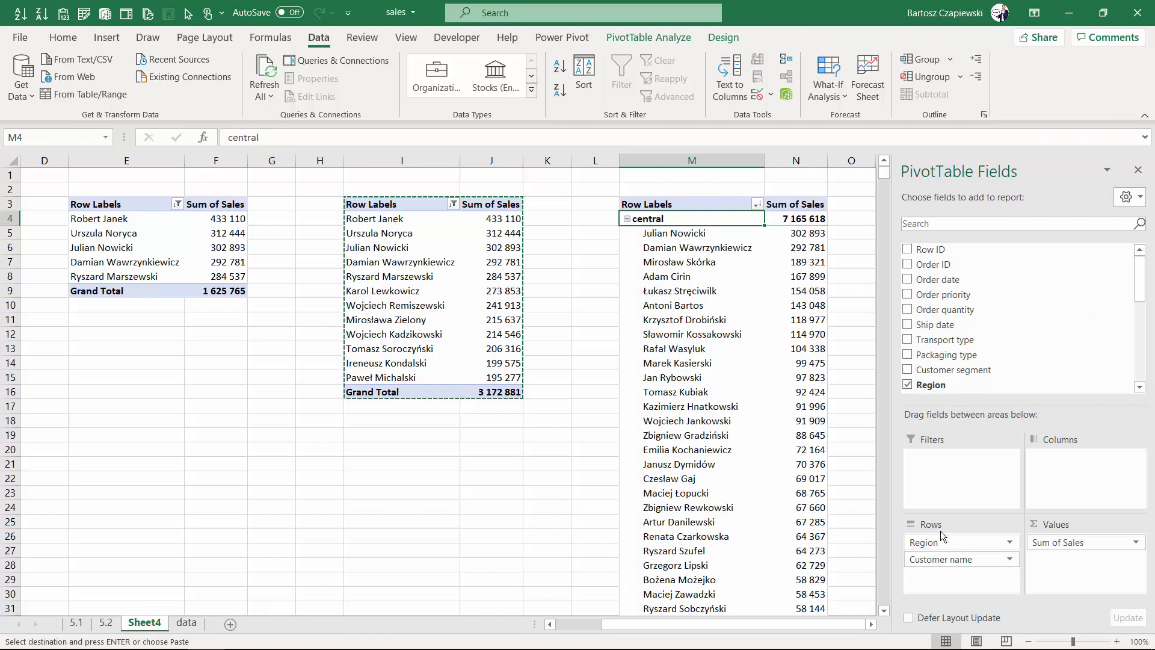
mouse_move(647, 218)
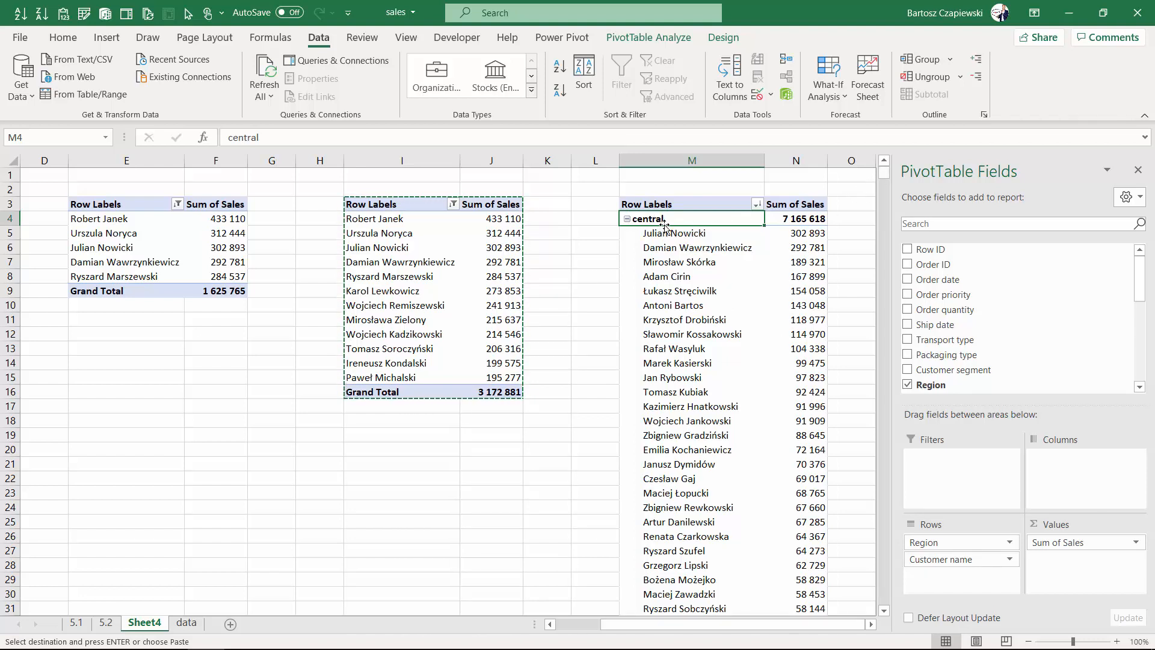
mouse_move(666, 218)
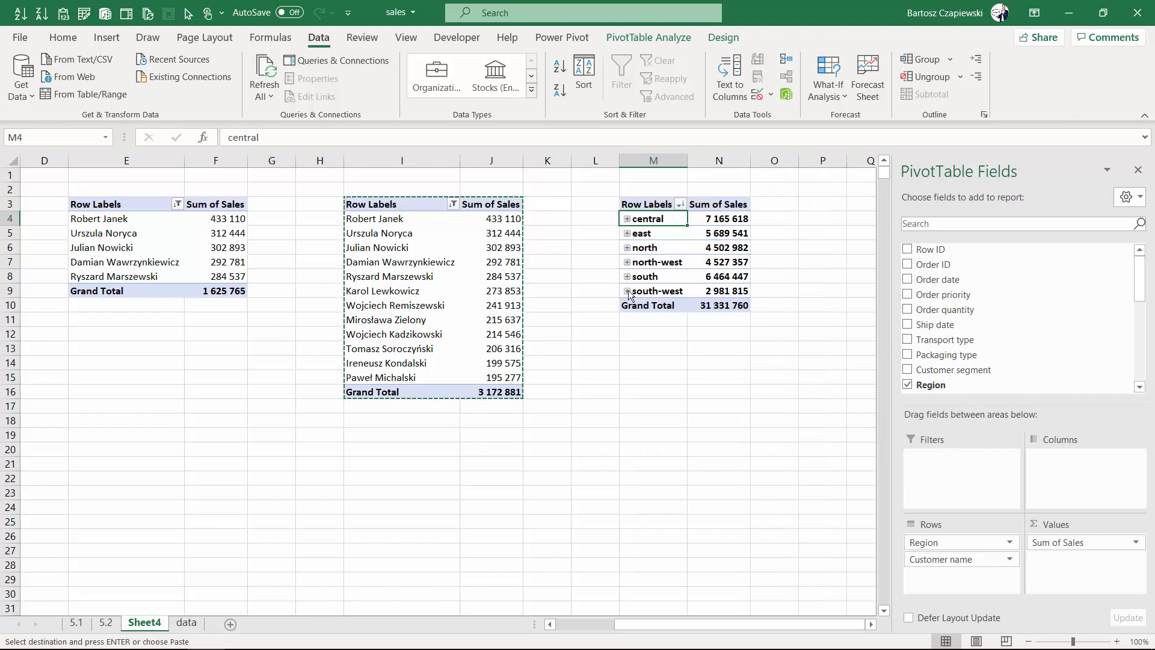
click(626, 290)
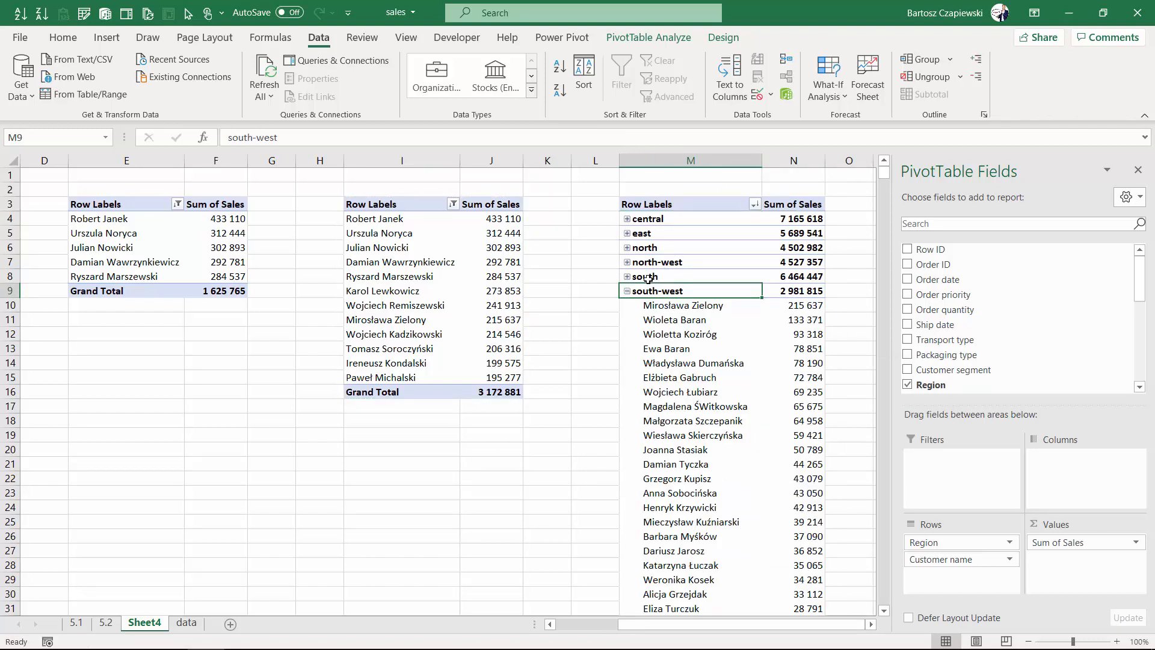
mouse_move(648, 290)
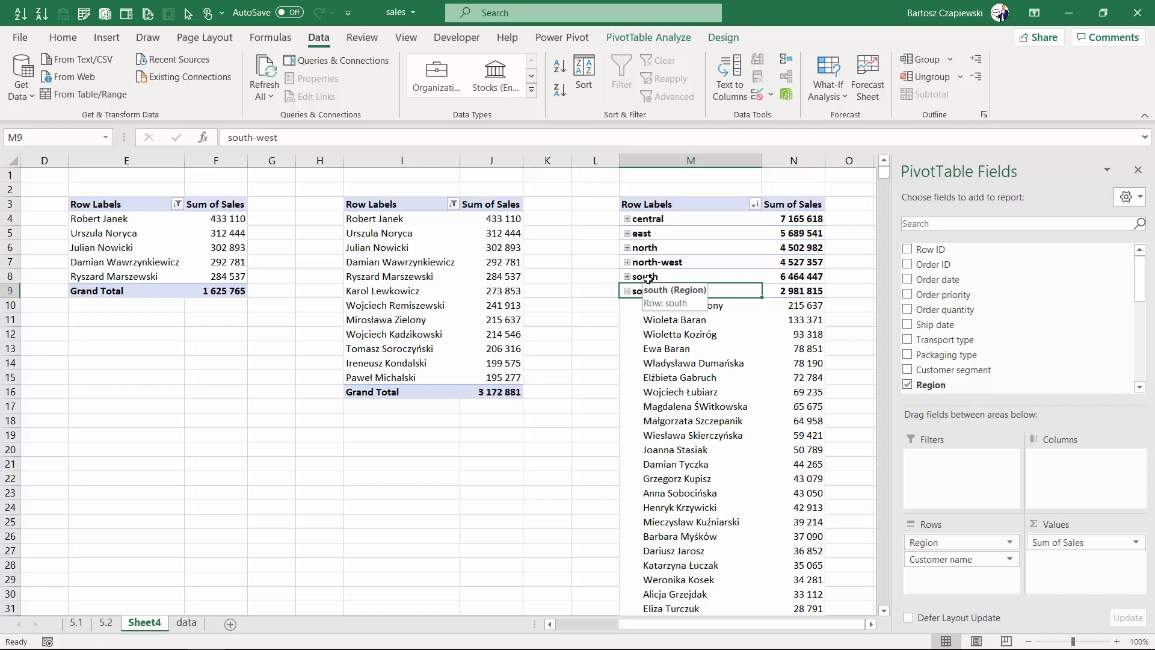
mouse_move(651, 262)
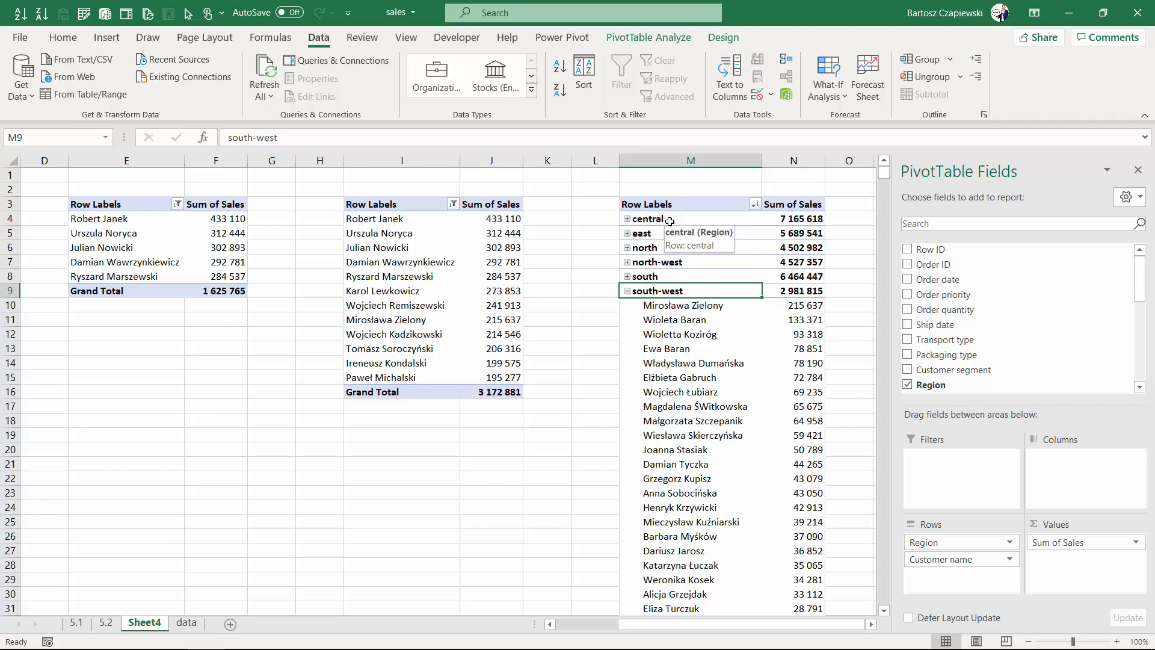
mouse_move(665, 217)
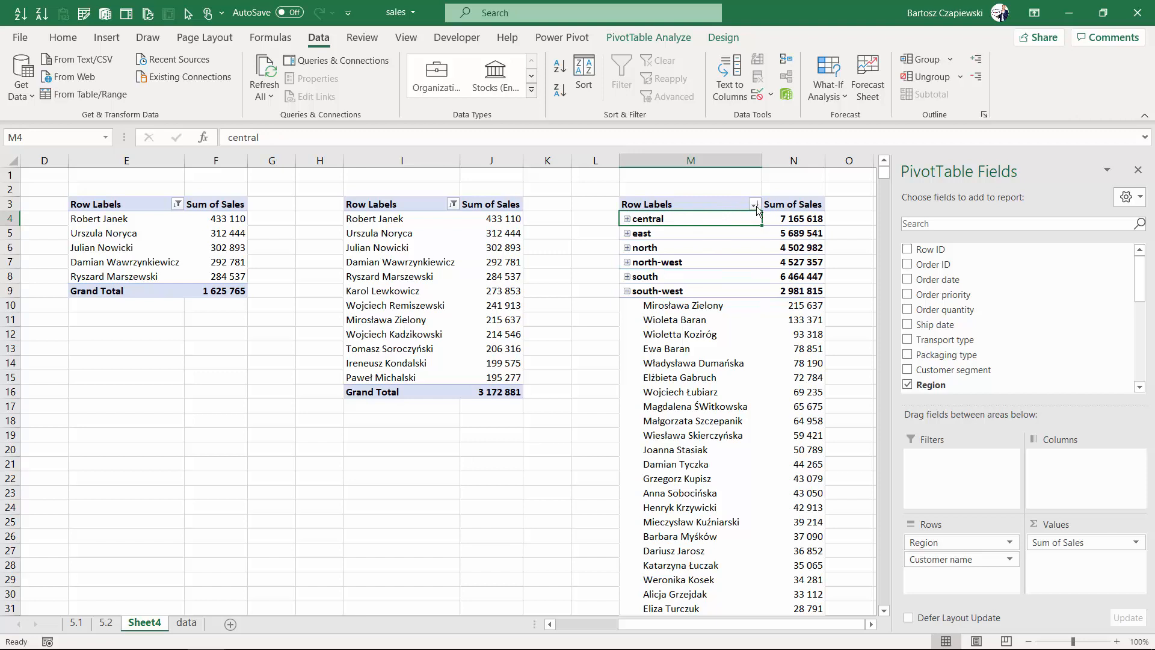
Filter the region pivot table to the top 3 regions by Sum of Sales
click(754, 204)
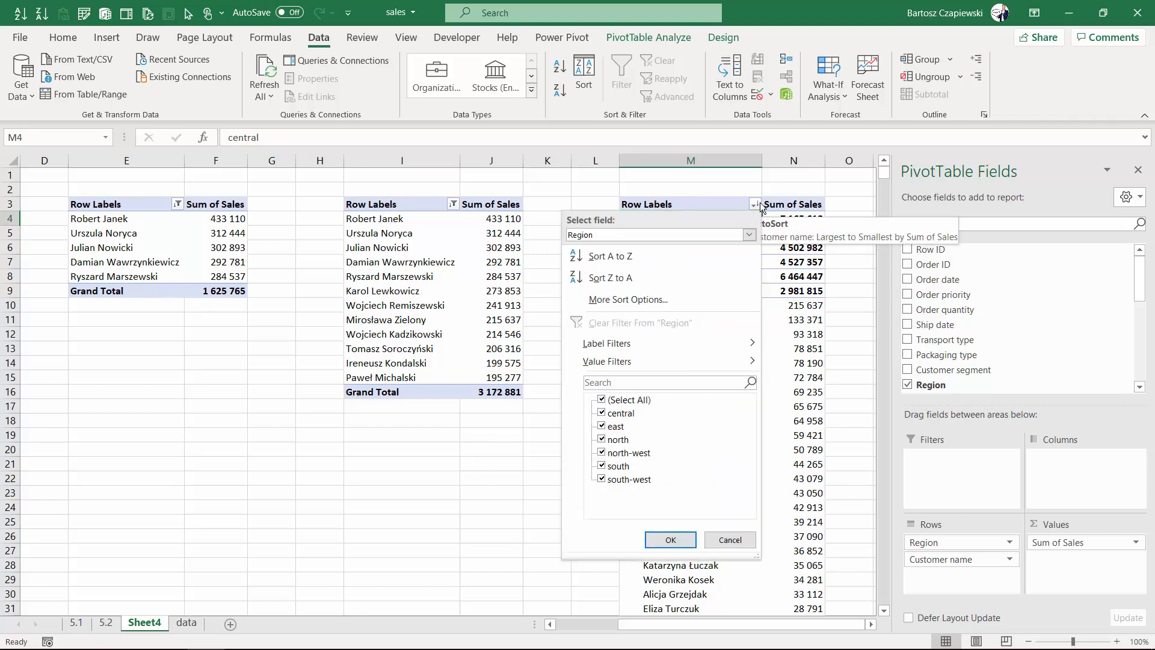
mouse_move(660, 342)
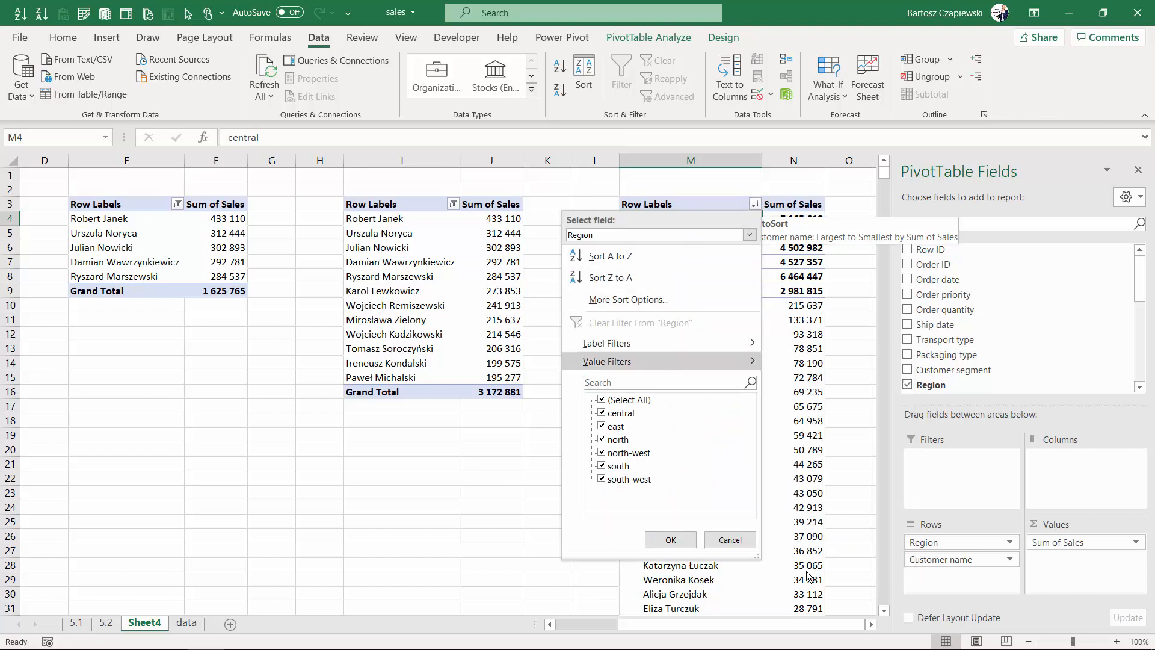
click(660, 361)
text(3)
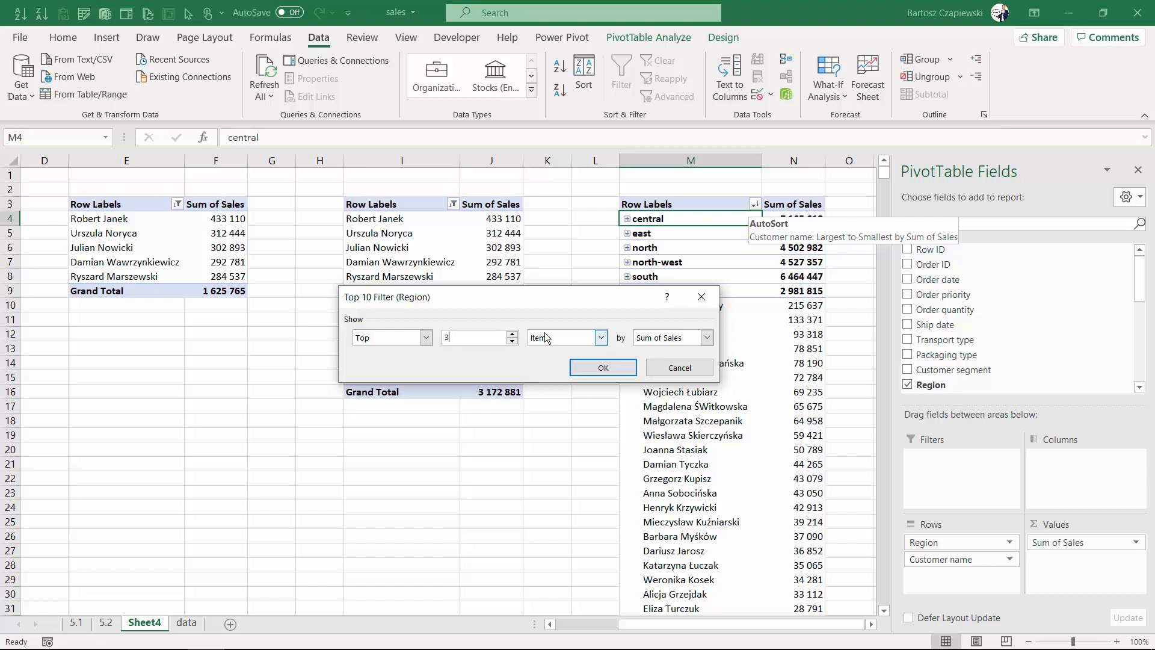
click(602, 366)
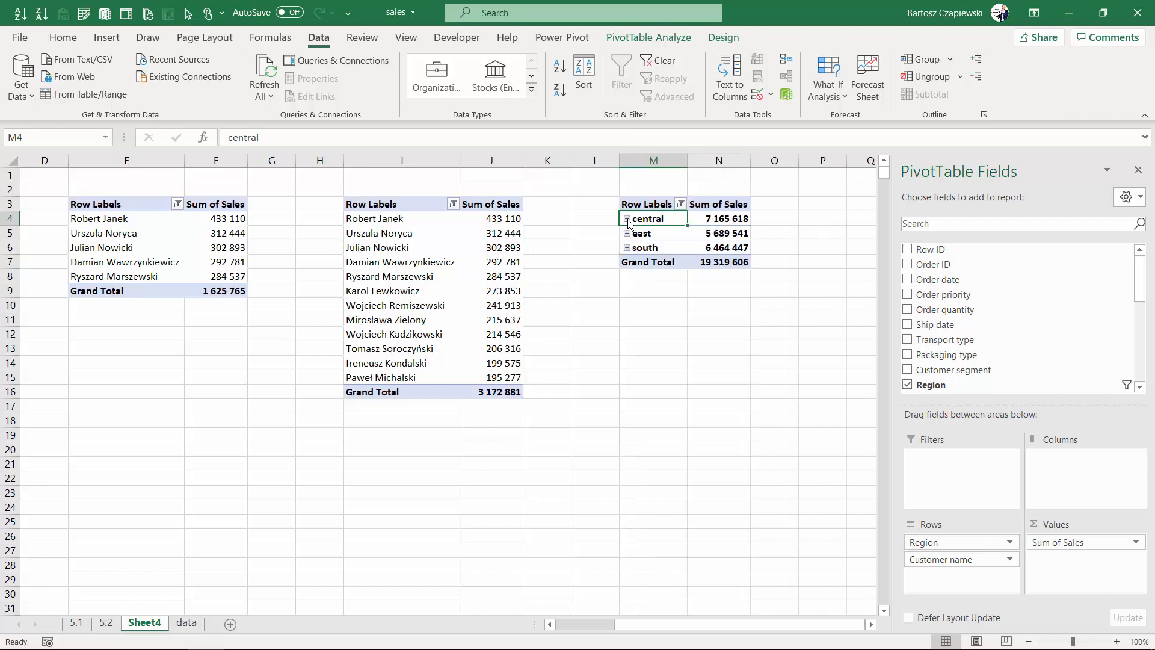
mouse_move(652, 203)
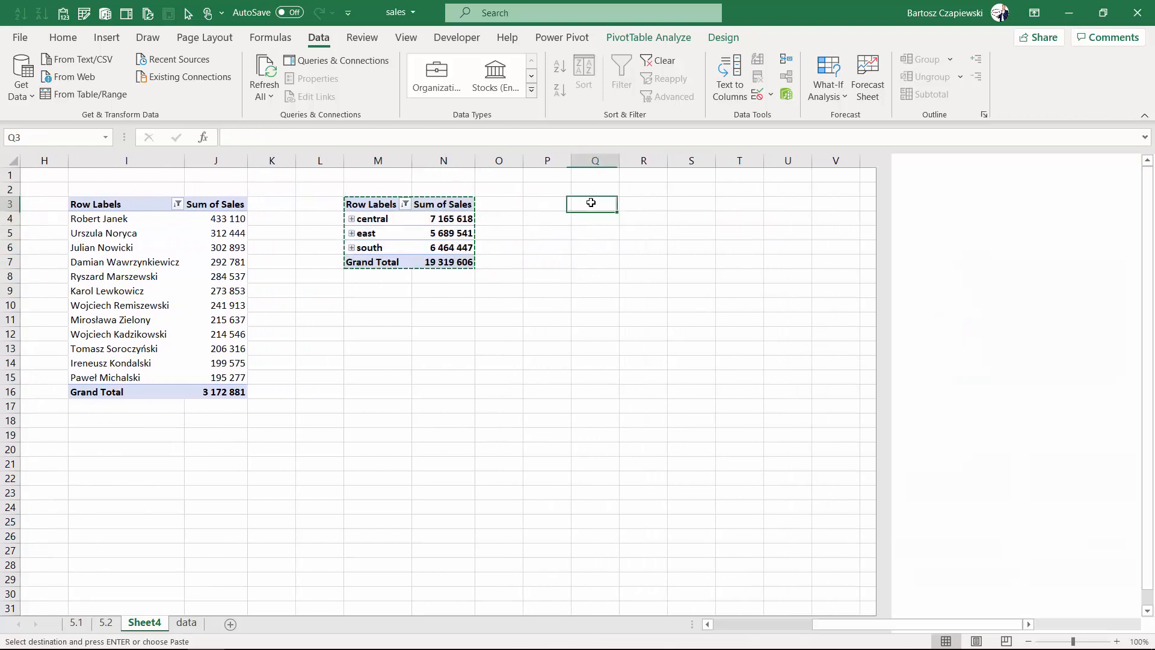
Clear the region filter on the copied table and select a customer cell
click(611, 204)
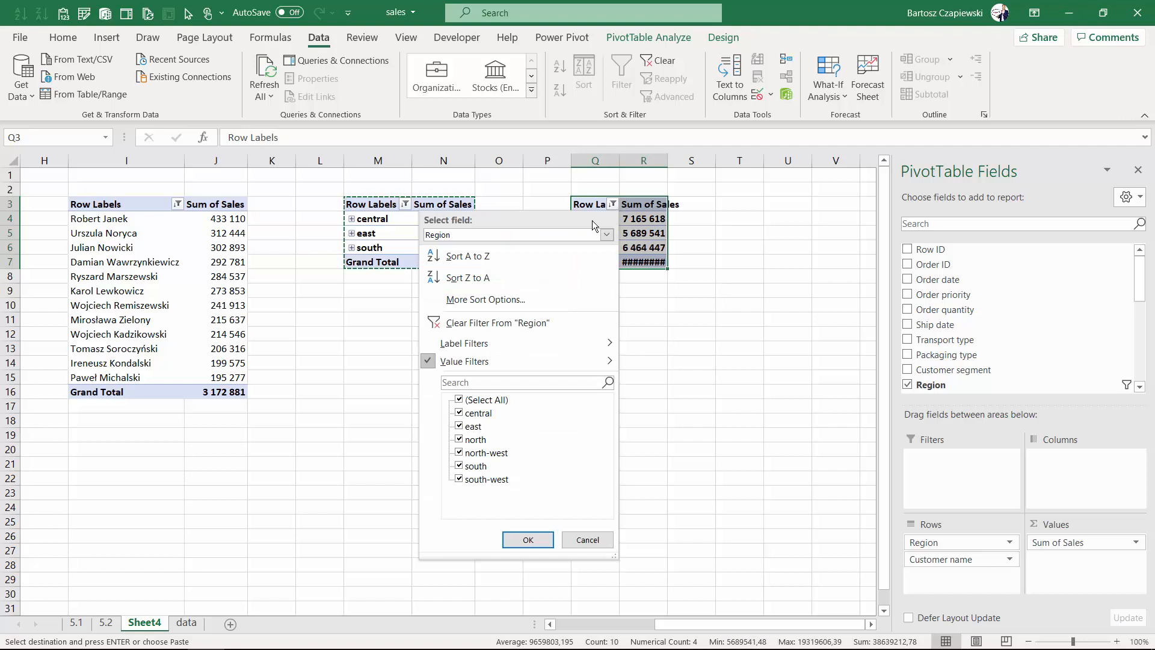
click(528, 538)
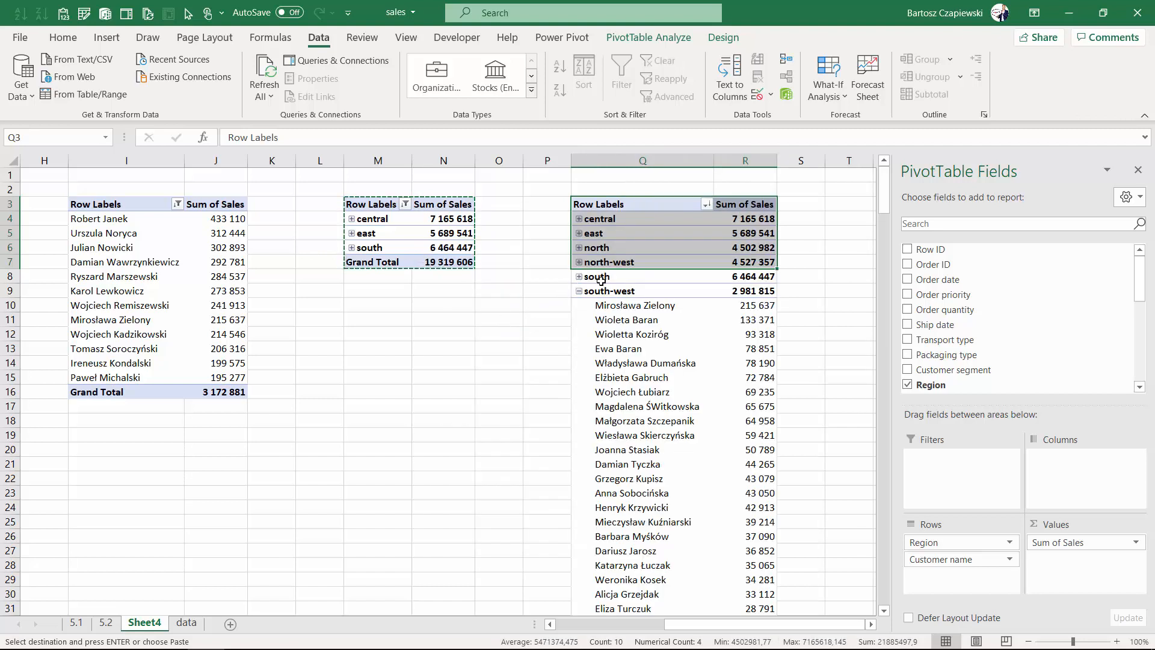
mouse_move(600, 217)
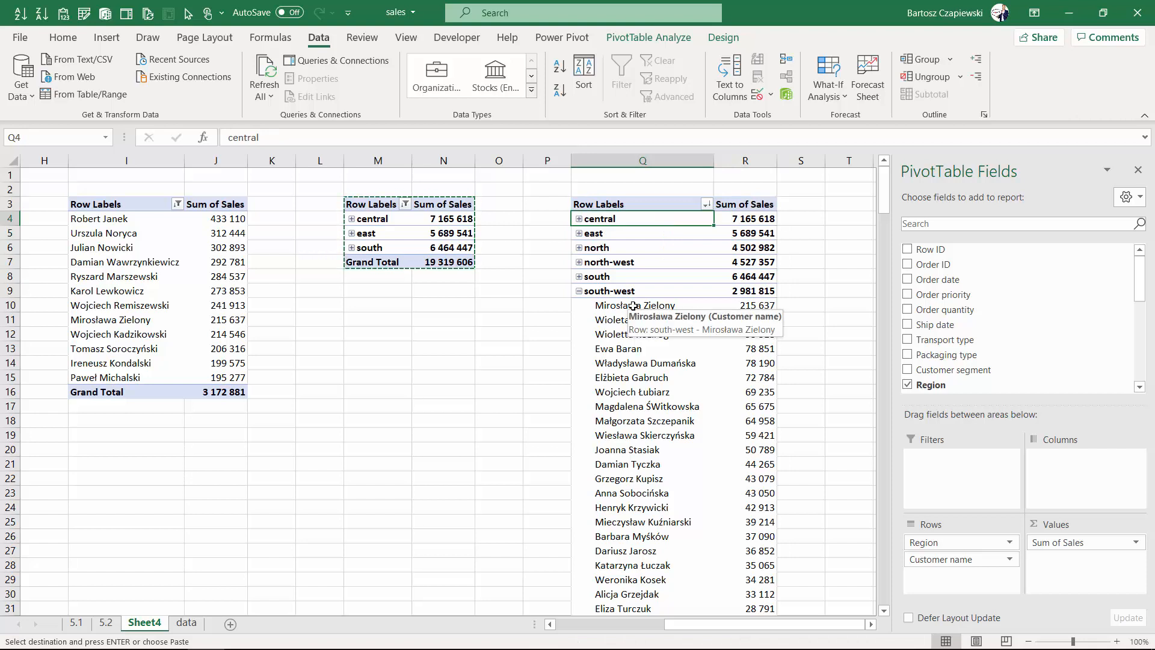
click(641, 305)
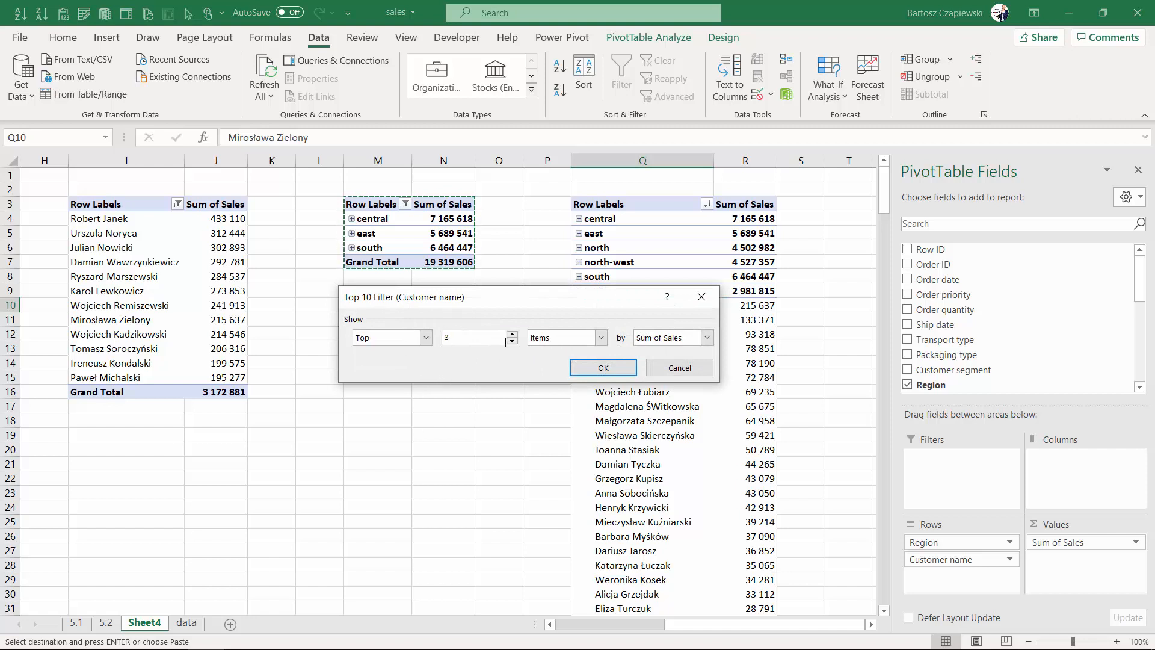
mouse_move(601, 367)
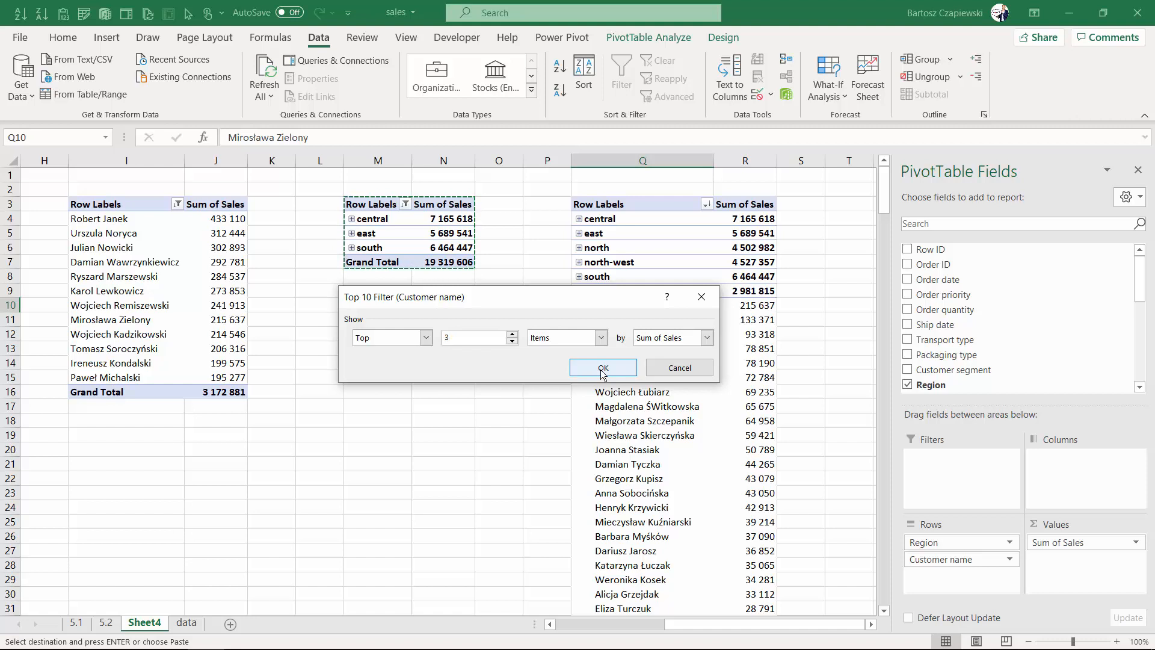
Apply the top 3 customers filter and expand south and north-west to check results
click(603, 367)
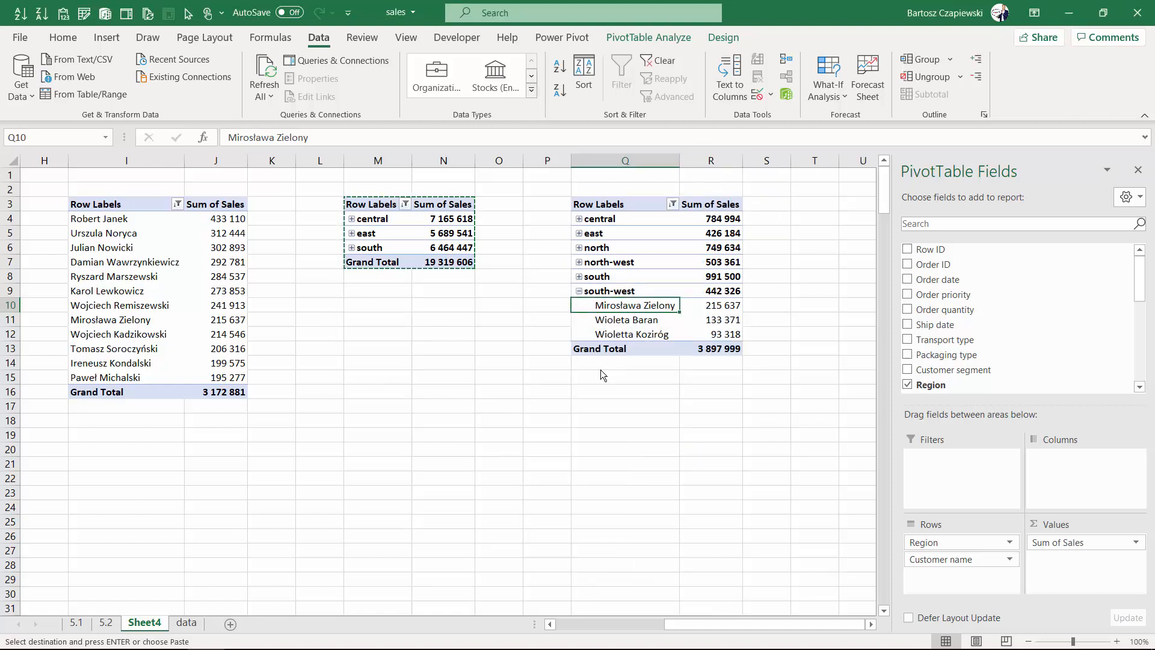
click(580, 276)
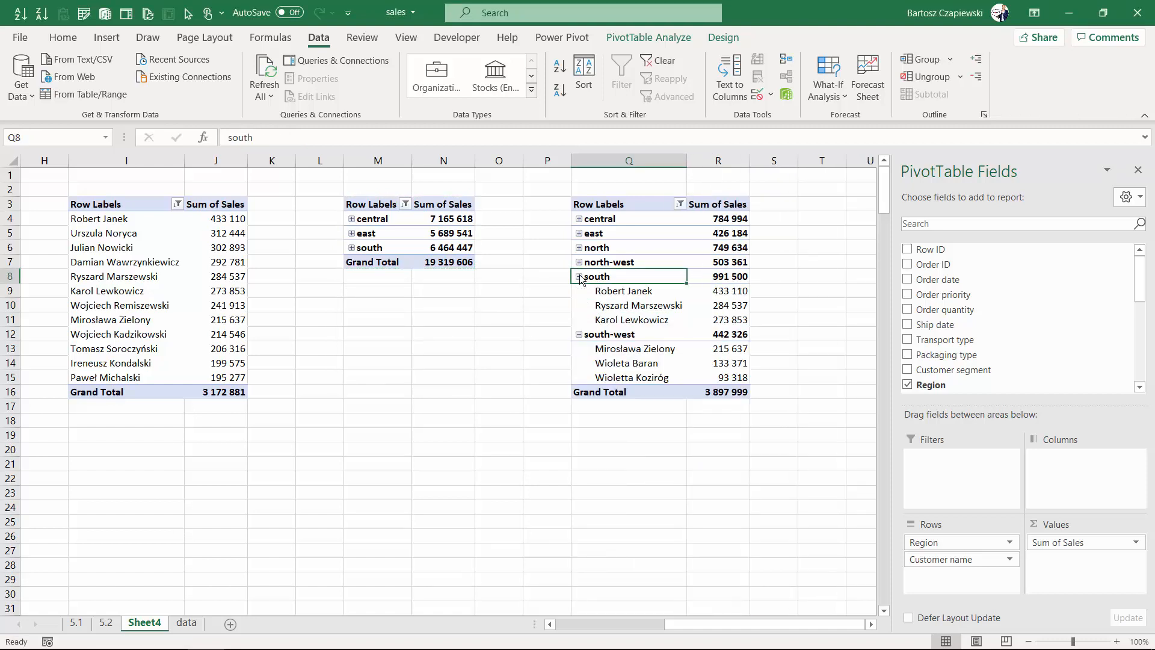
click(580, 262)
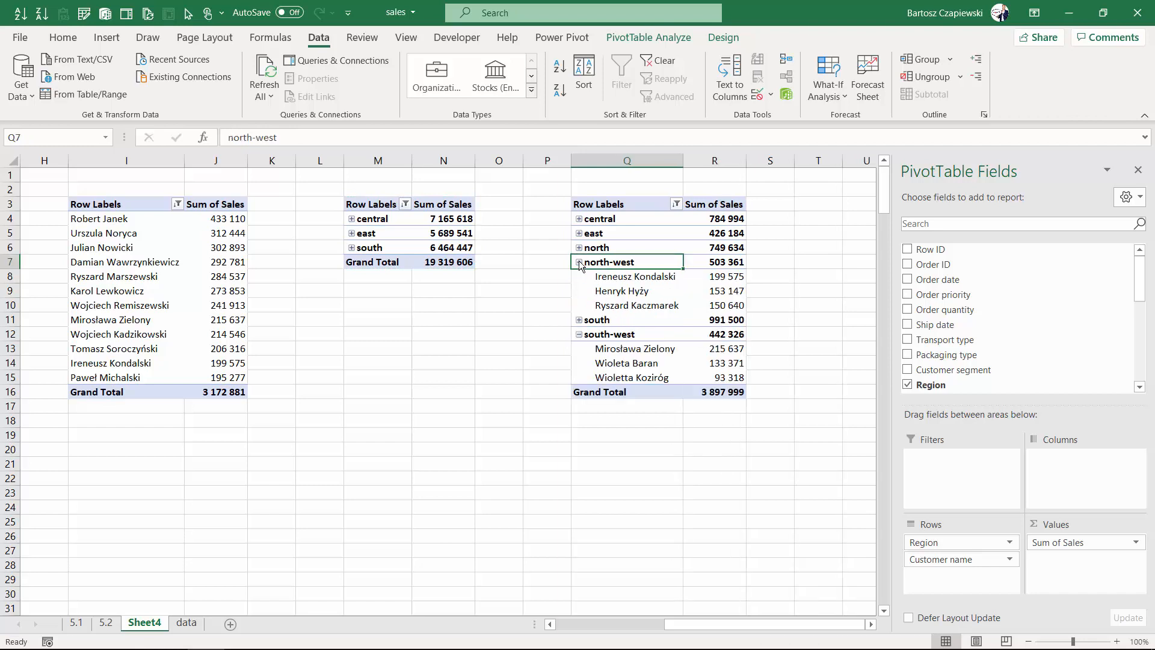
click(580, 247)
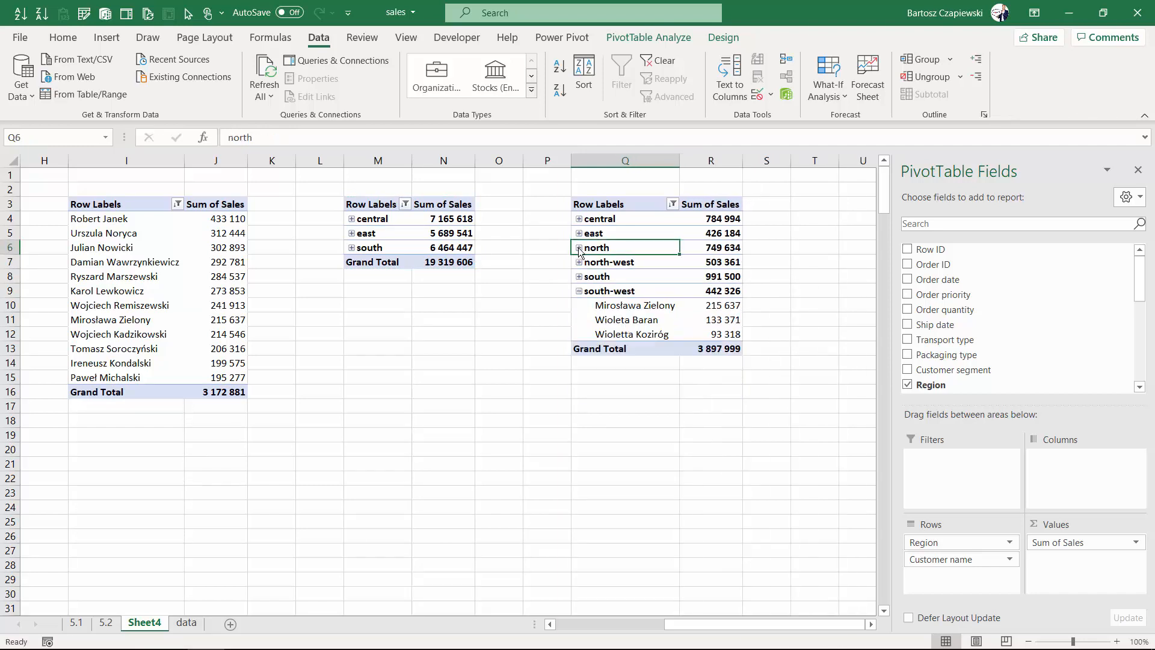
mouse_move(626, 368)
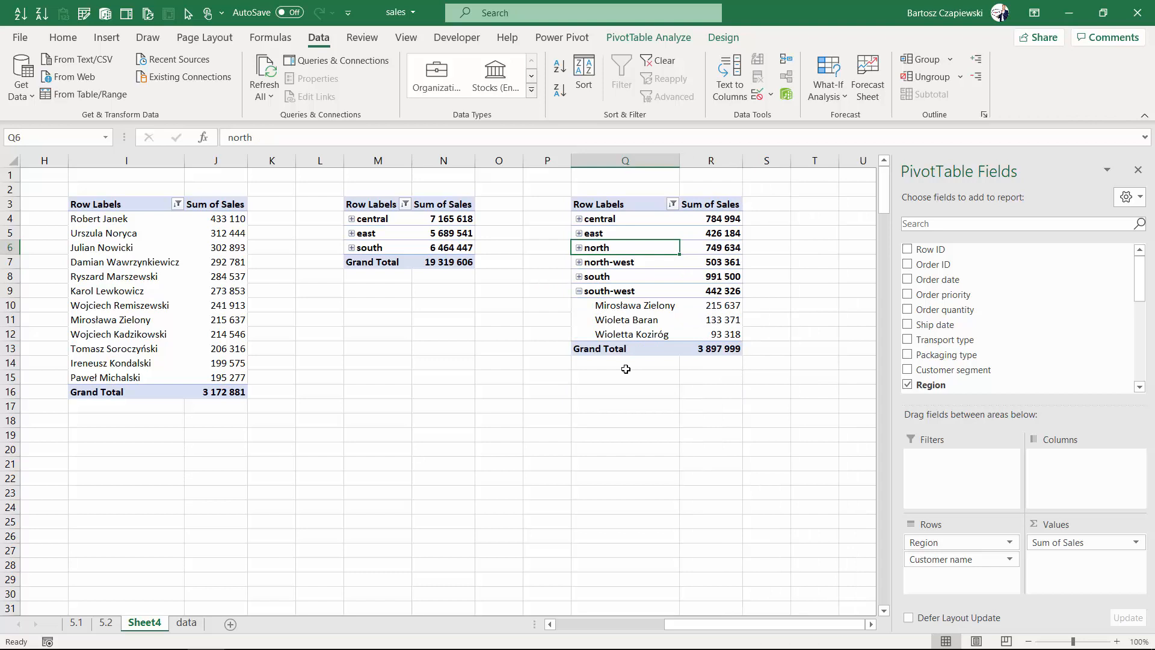
mouse_move(635, 305)
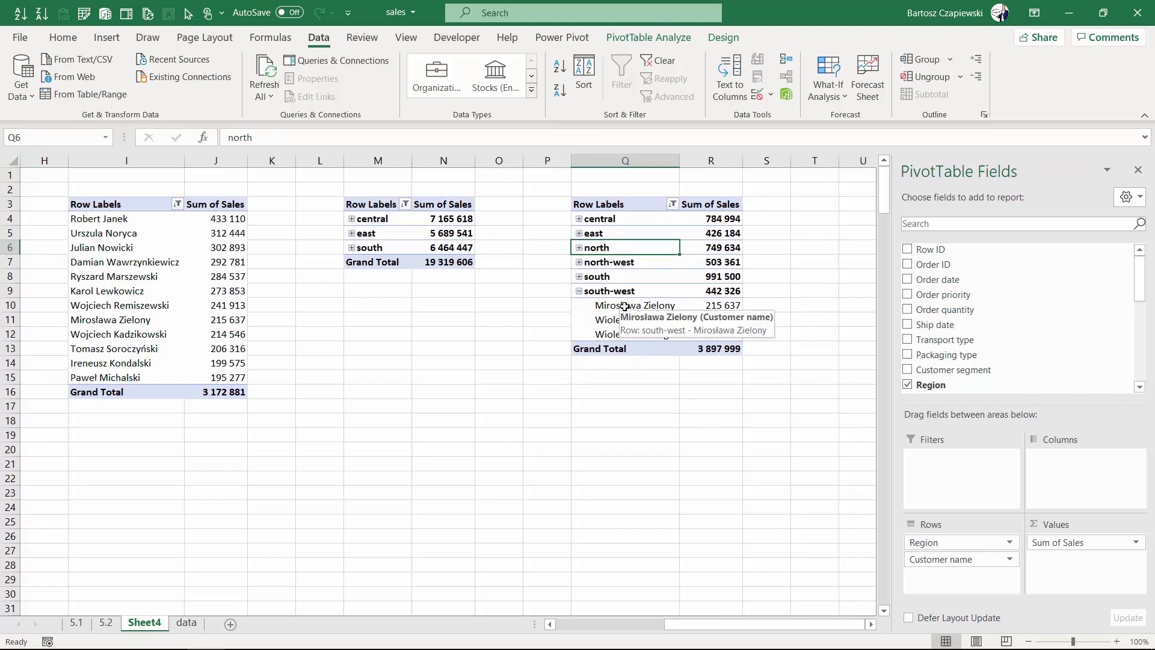
mouse_move(655, 349)
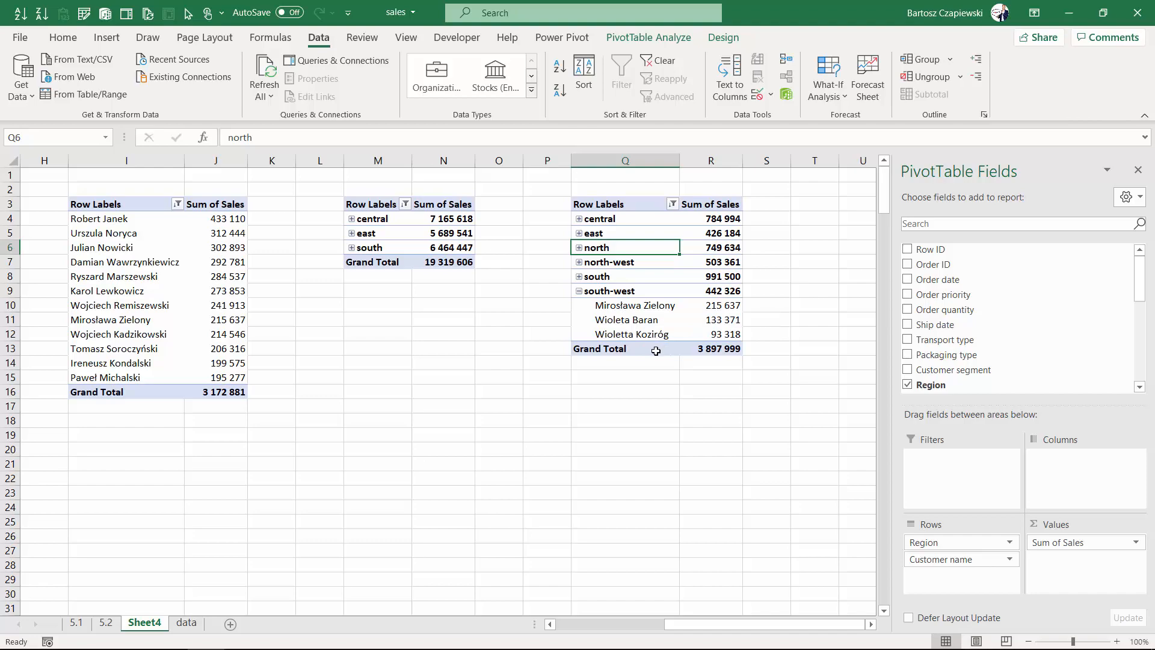